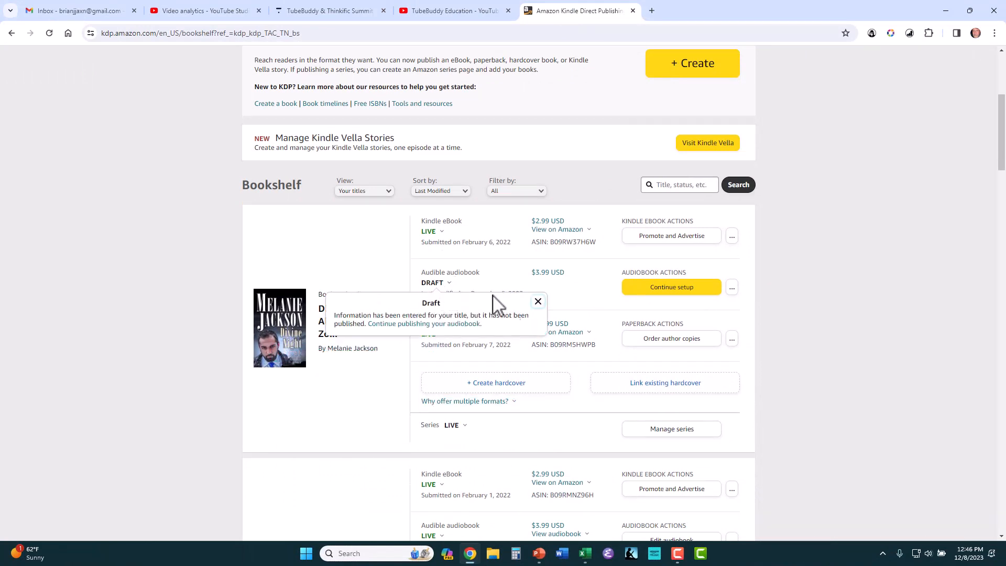
Dismiss the Draft popup, continue the audiobook setup, and scroll to Virtual Voice Studio
{"action": "left_click", "coordinate": [670, 286]}
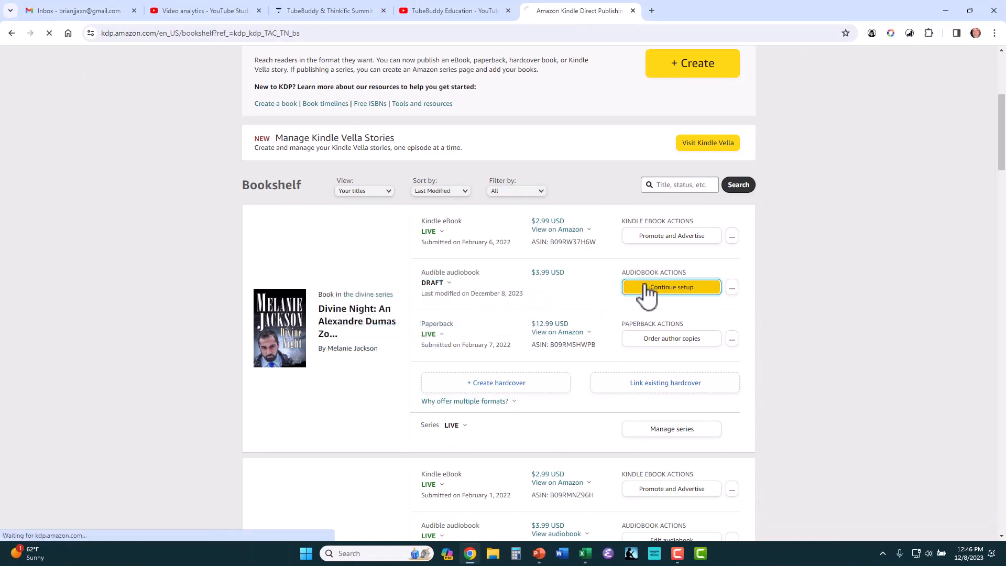
{"action": "left_click", "coordinate": [671, 287]}
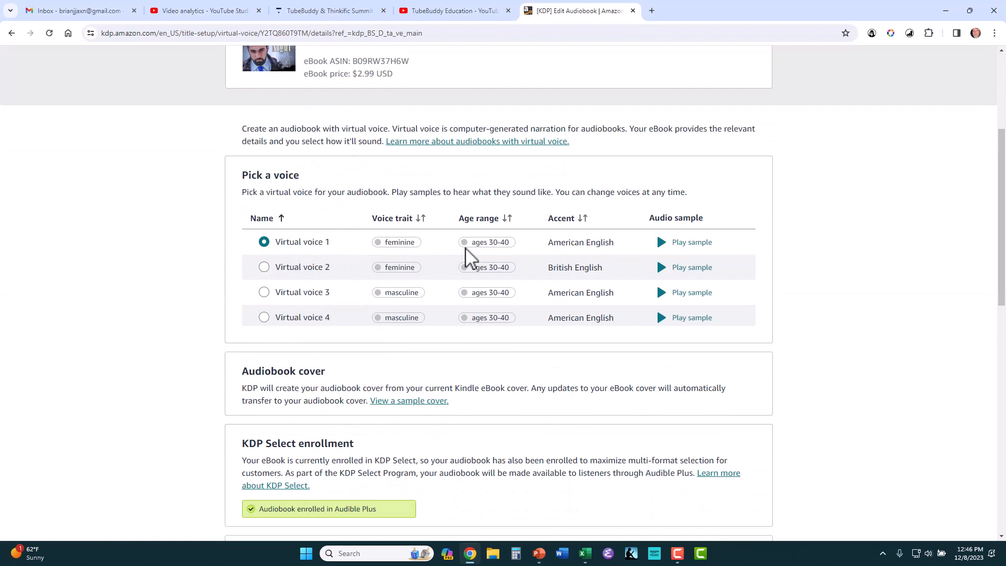
{"action": "scroll", "scroll_direction": "down", "scroll_amount": 3}
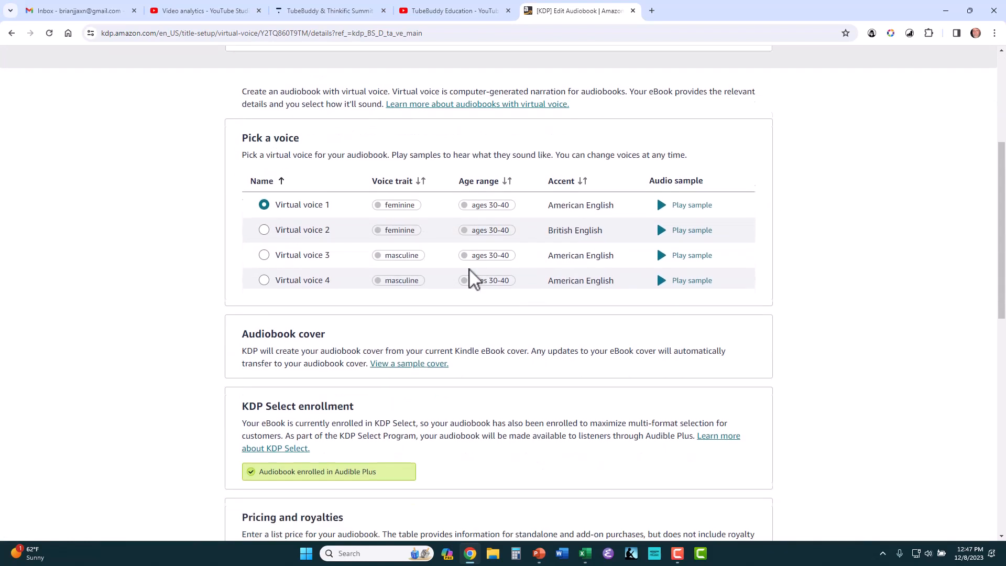
{"action": "scroll", "scroll_direction": "down", "scroll_amount": 3}
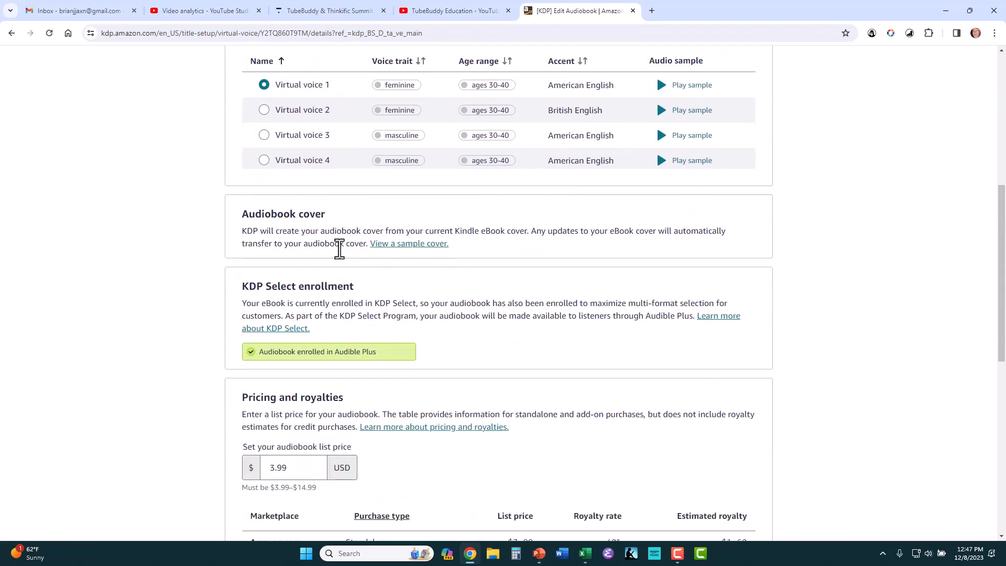
{"action": "scroll", "scroll_direction": "down", "scroll_amount": 3}
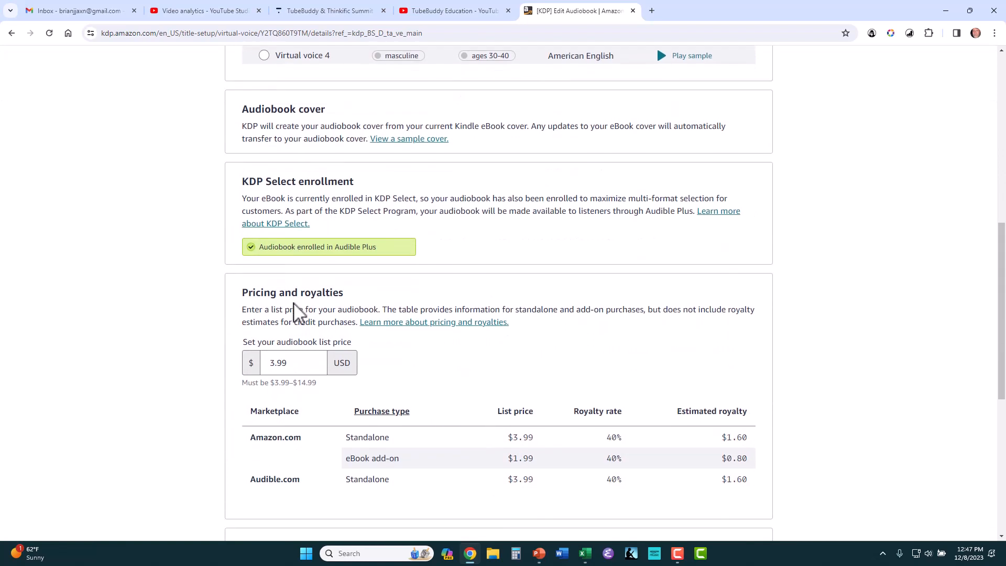
{"action": "scroll", "scroll_direction": "down", "scroll_amount": 3}
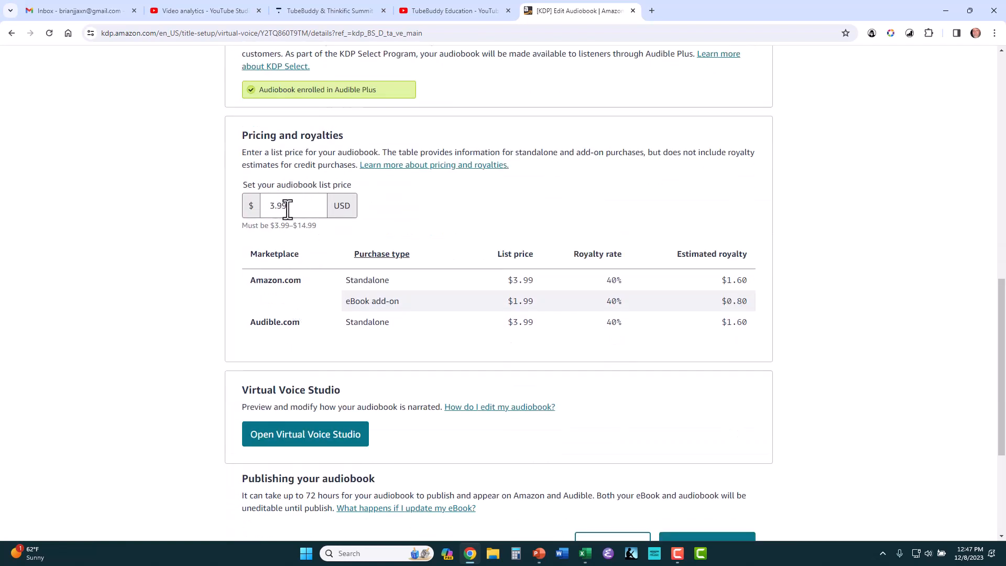
{"action": "scroll", "scroll_direction": "down", "scroll_amount": 3}
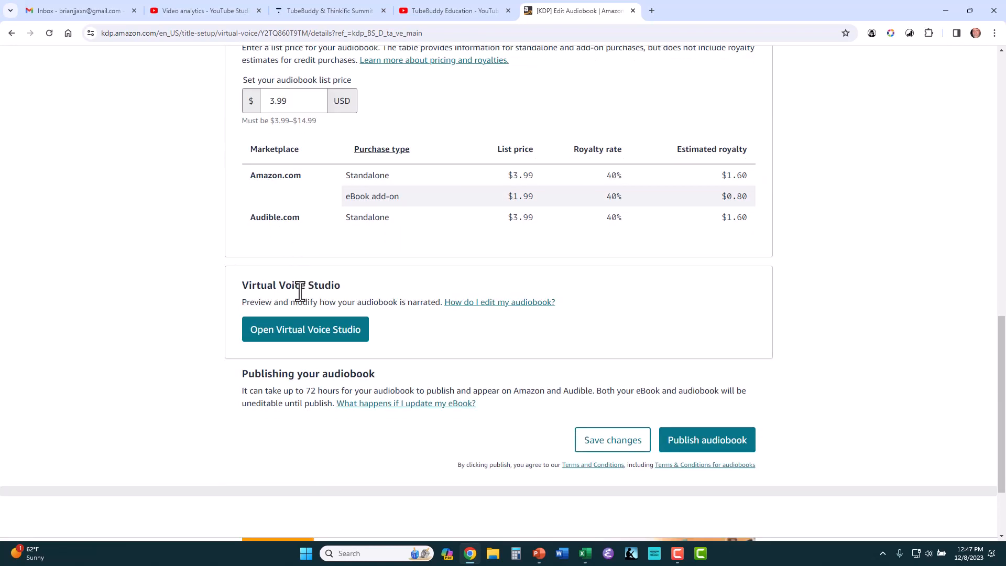
{"action": "mouse_move", "coordinate": [321, 337]}
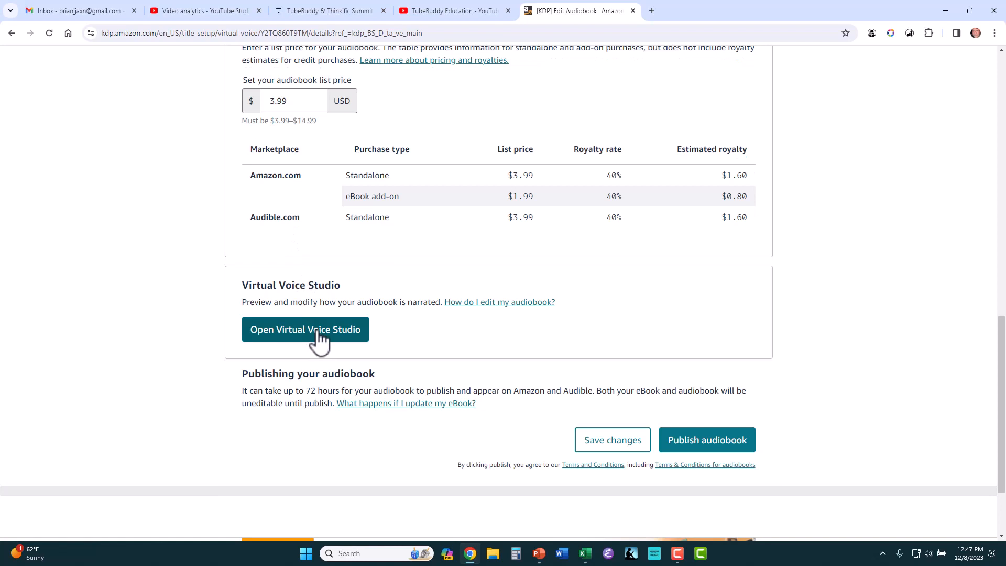
Open Virtual Voice Studio for Divine Night and play the Prologue audio
{"action": "left_click", "coordinate": [305, 330]}
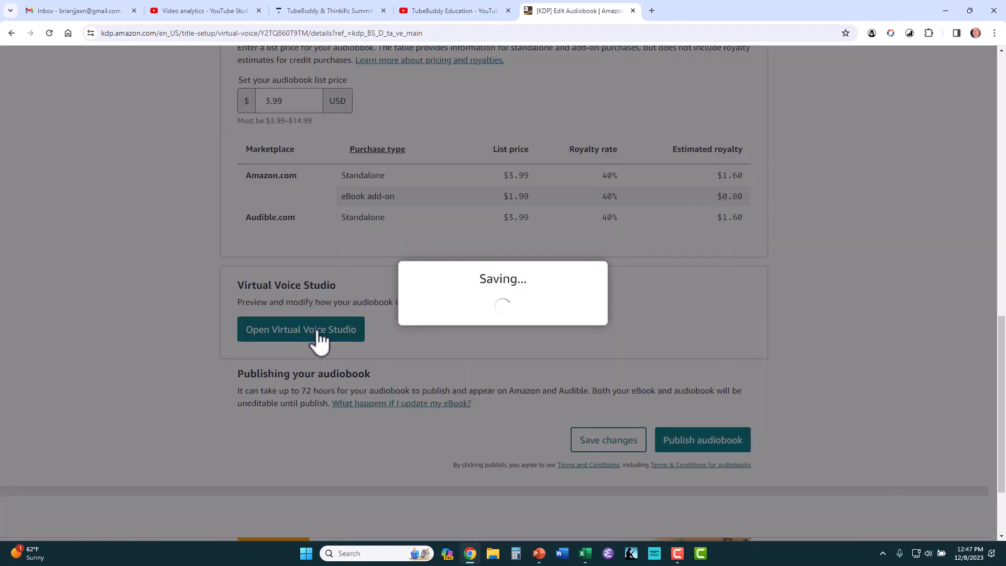
{"action": "left_click", "coordinate": [300, 329]}
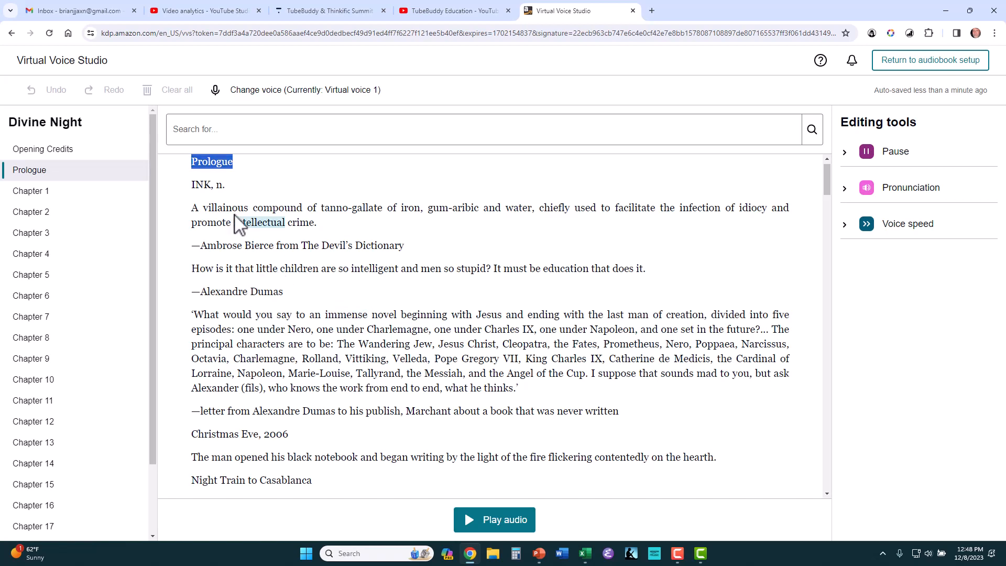
{"action": "mouse_move", "coordinate": [31, 190]}
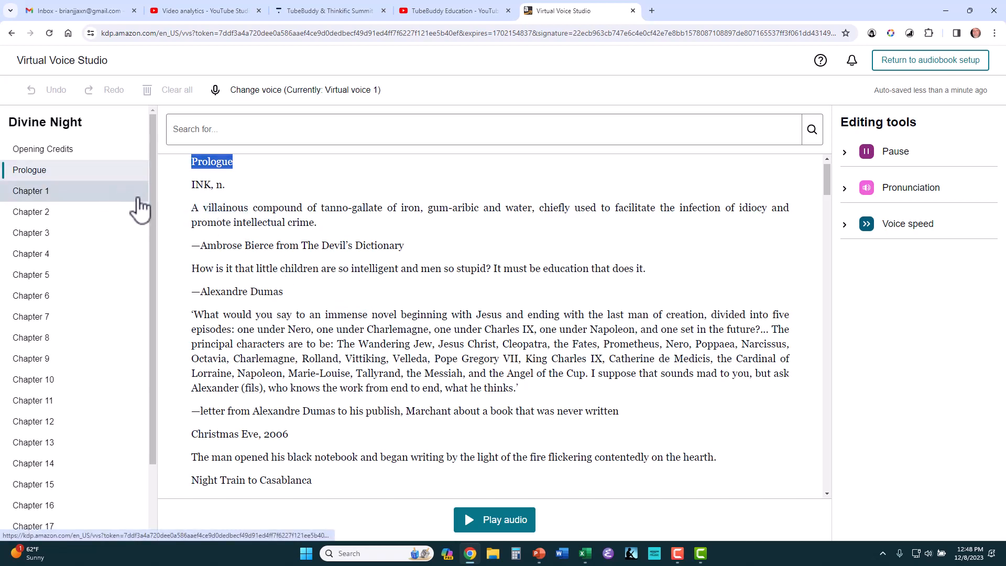
{"action": "mouse_move", "coordinate": [340, 297]}
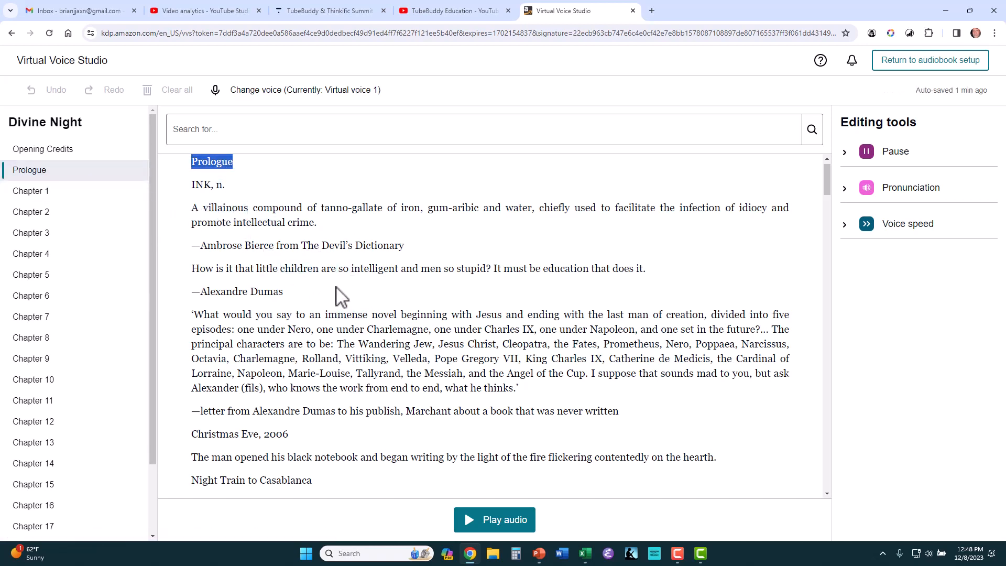
{"action": "mouse_move", "coordinate": [352, 290]}
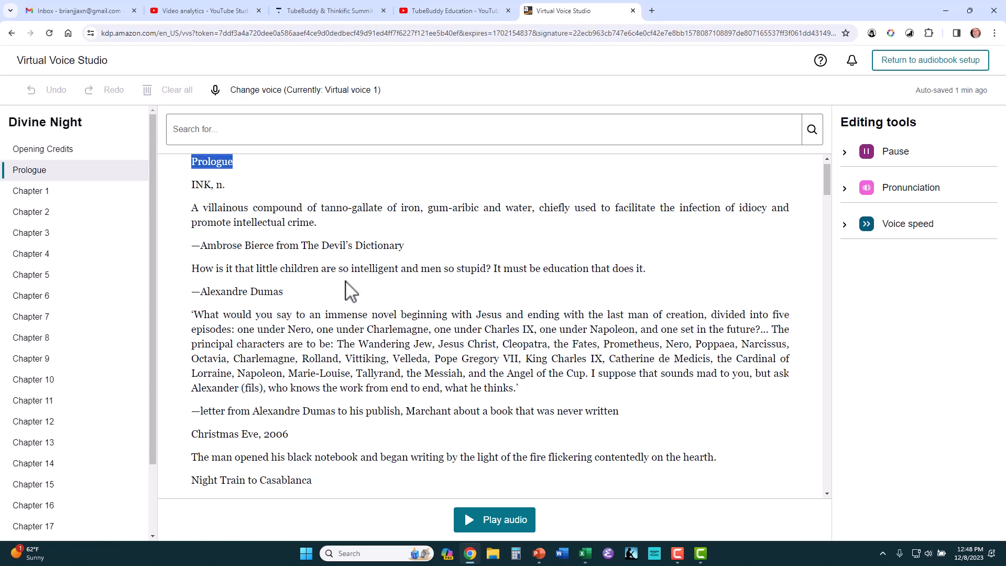
{"action": "mouse_move", "coordinate": [489, 519]}
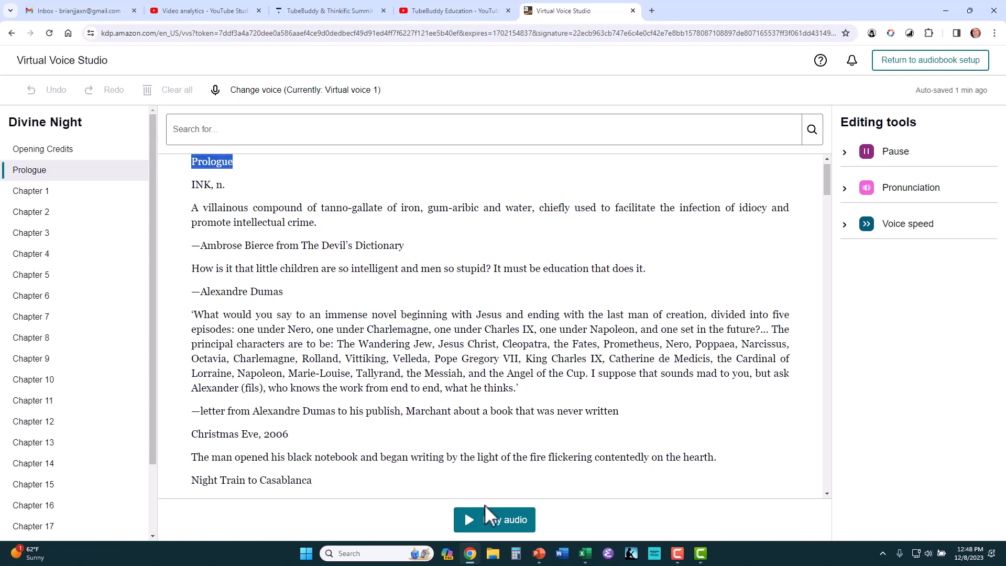
{"action": "mouse_move", "coordinate": [492, 530]}
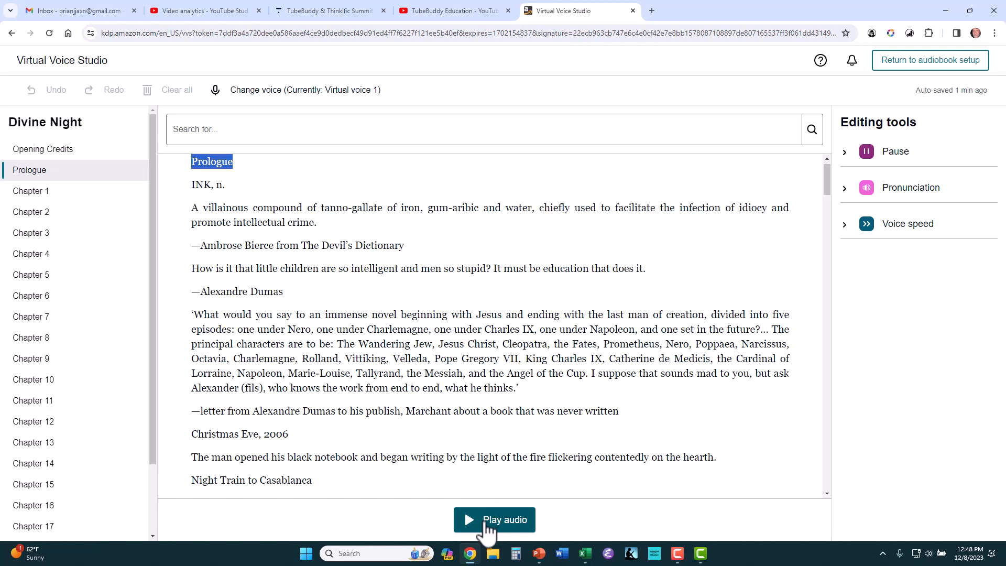
{"action": "left_click", "coordinate": [494, 520]}
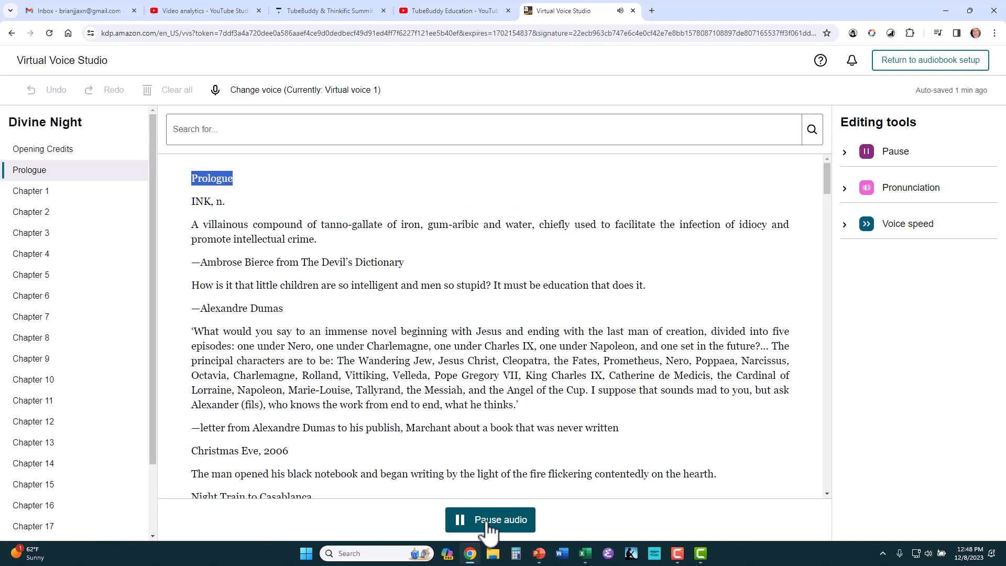
{"action": "mouse_move", "coordinate": [220, 212]}
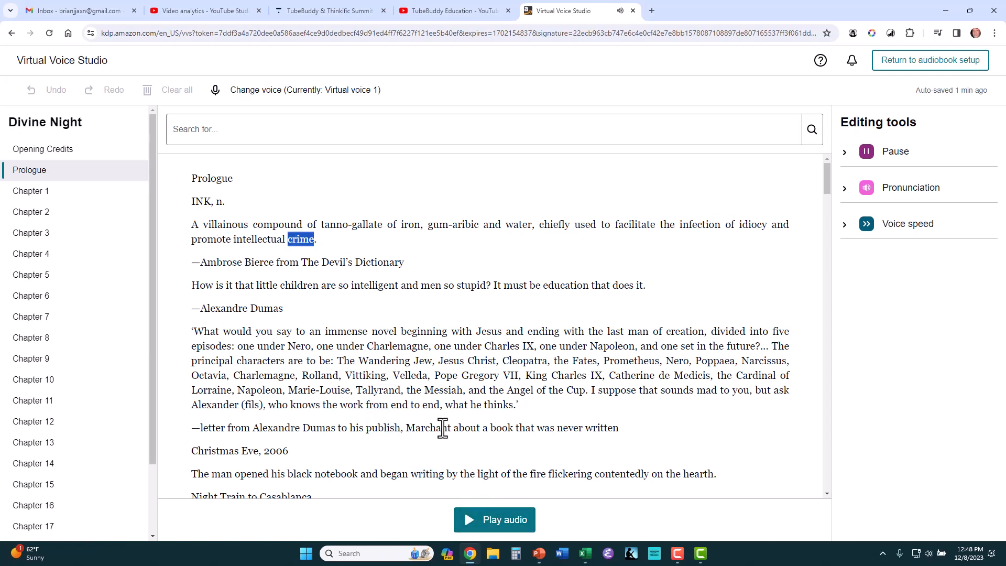
{"action": "mouse_move", "coordinate": [319, 337]}
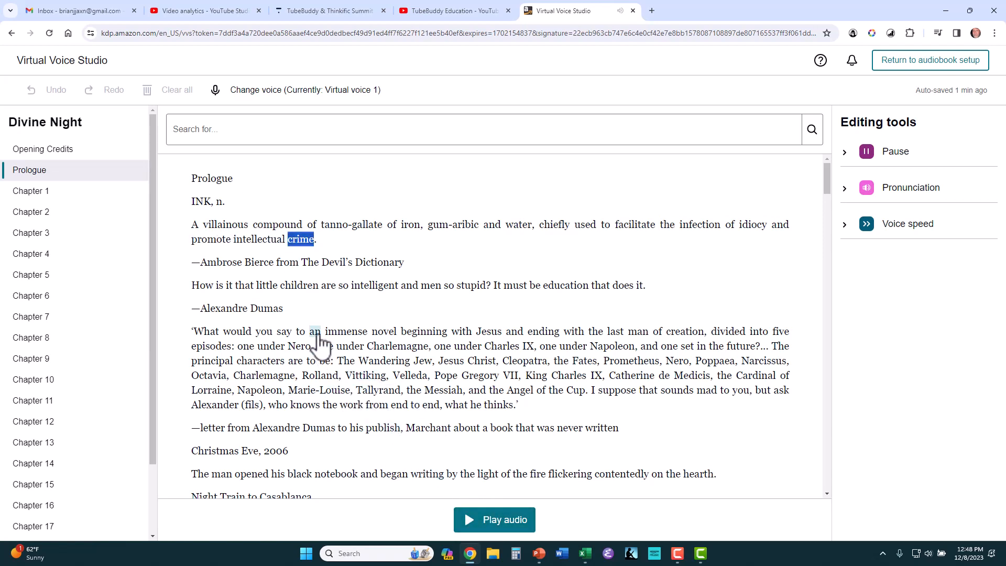
{"action": "mouse_move", "coordinate": [234, 251]}
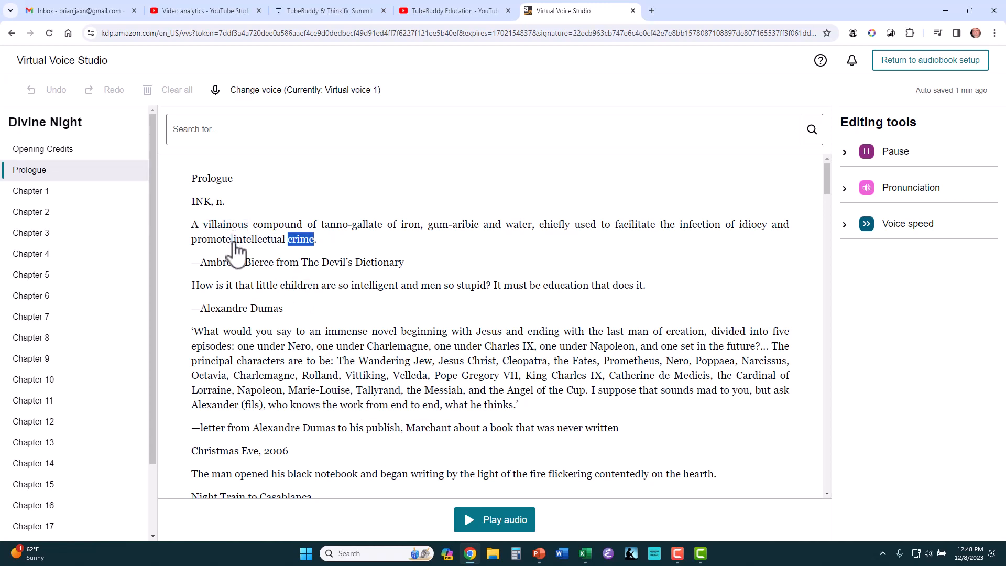
Add a Short pause after 'promote', then remove the SHORT pause tag
{"action": "left_click", "coordinate": [300, 239]}
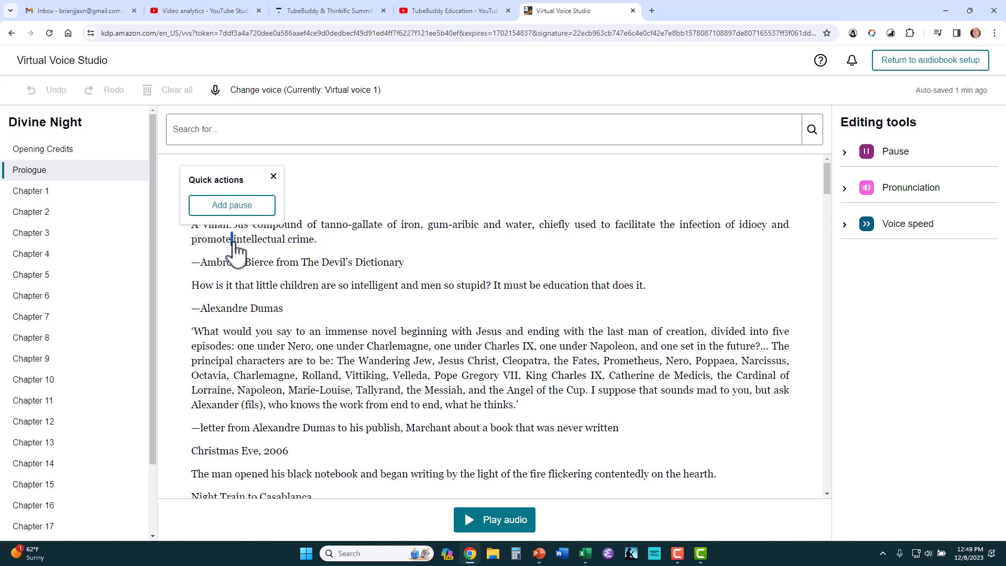
{"action": "double_click", "coordinate": [360, 225]}
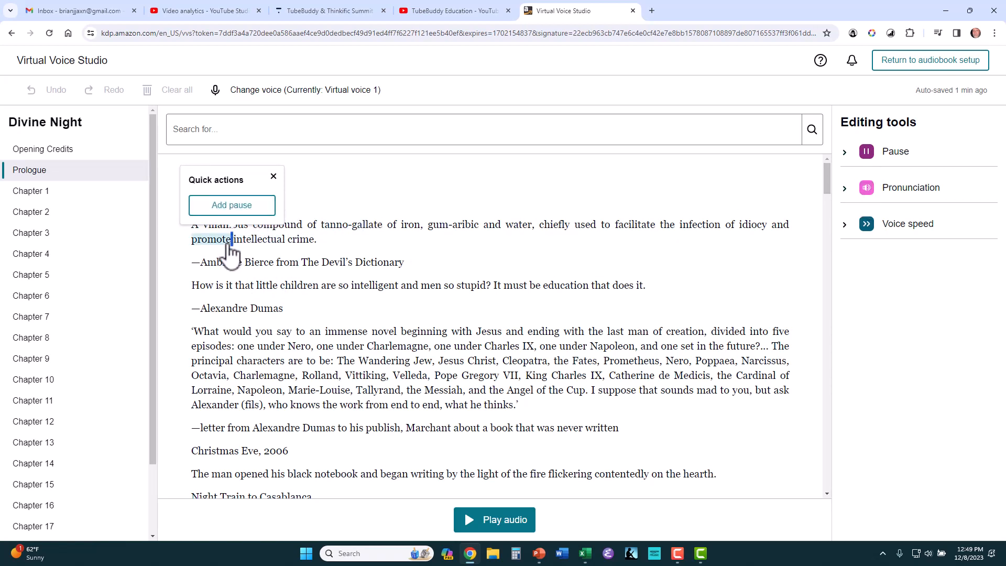
{"action": "mouse_move", "coordinate": [671, 275]}
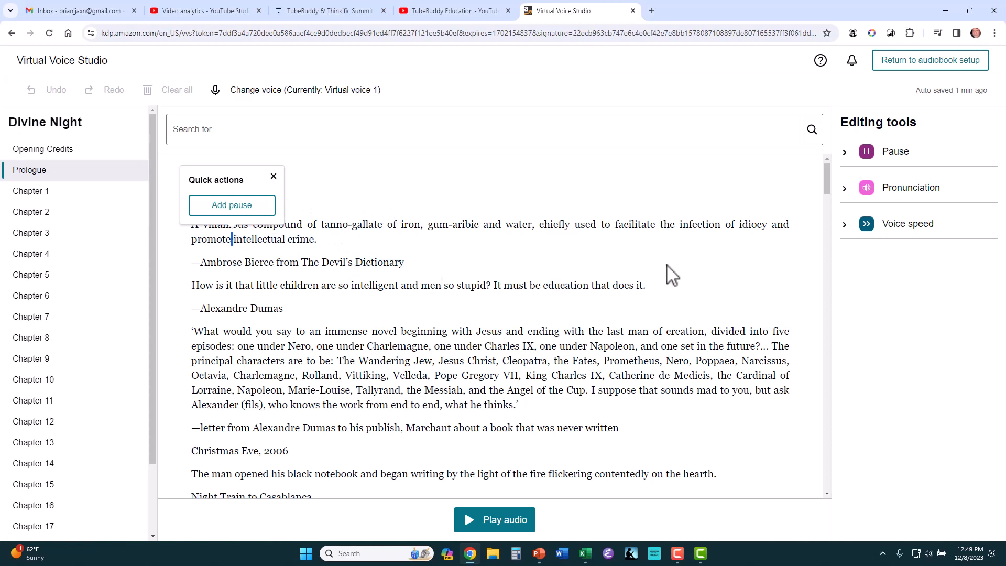
{"action": "mouse_move", "coordinate": [847, 160]}
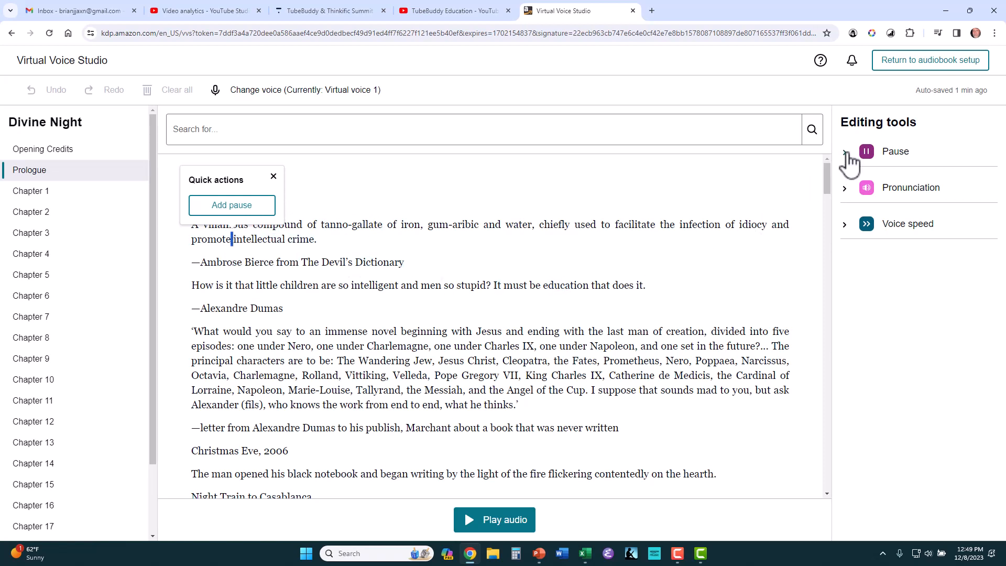
{"action": "left_click", "coordinate": [866, 151]}
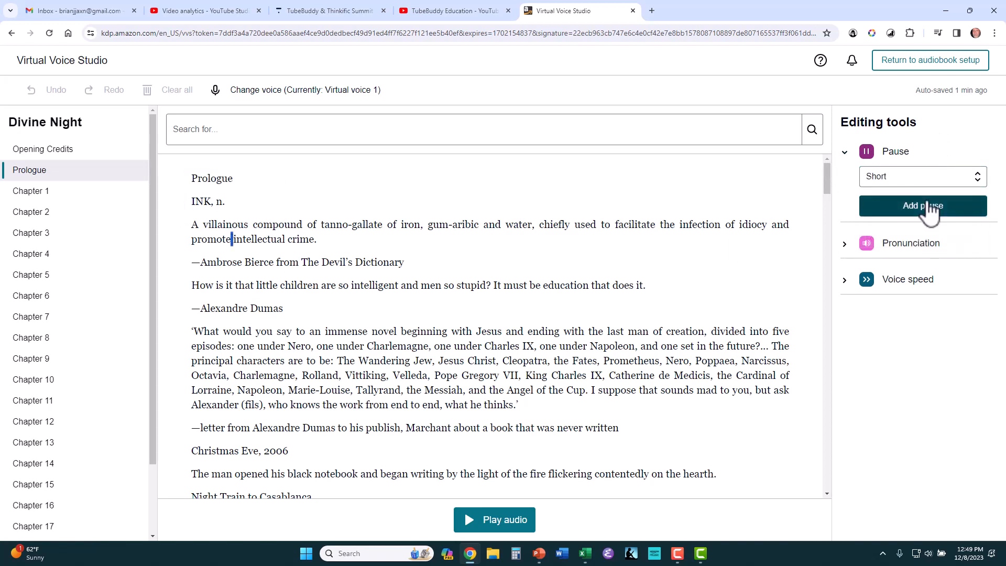
{"action": "left_click", "coordinate": [923, 206]}
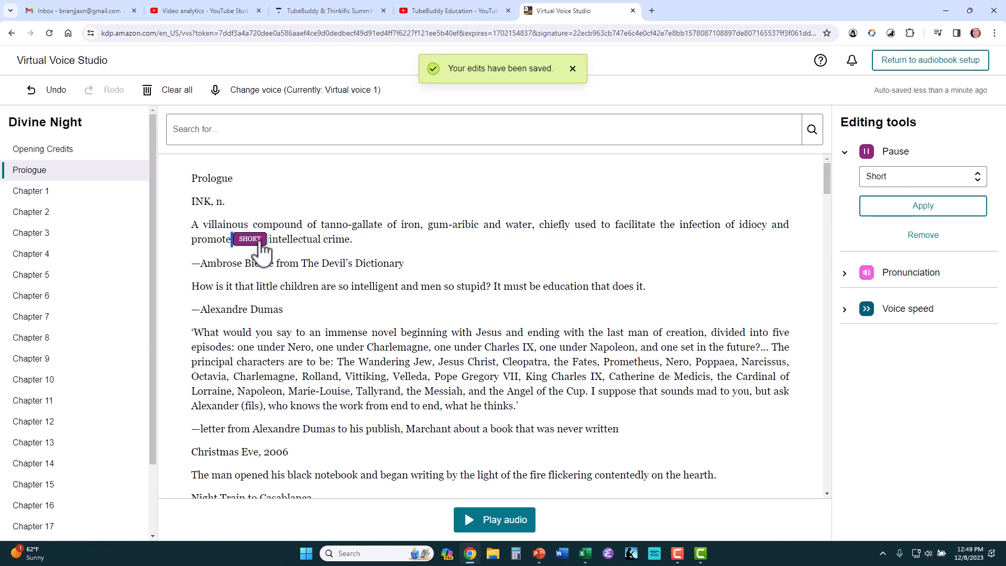
{"action": "left_click", "coordinate": [249, 239]}
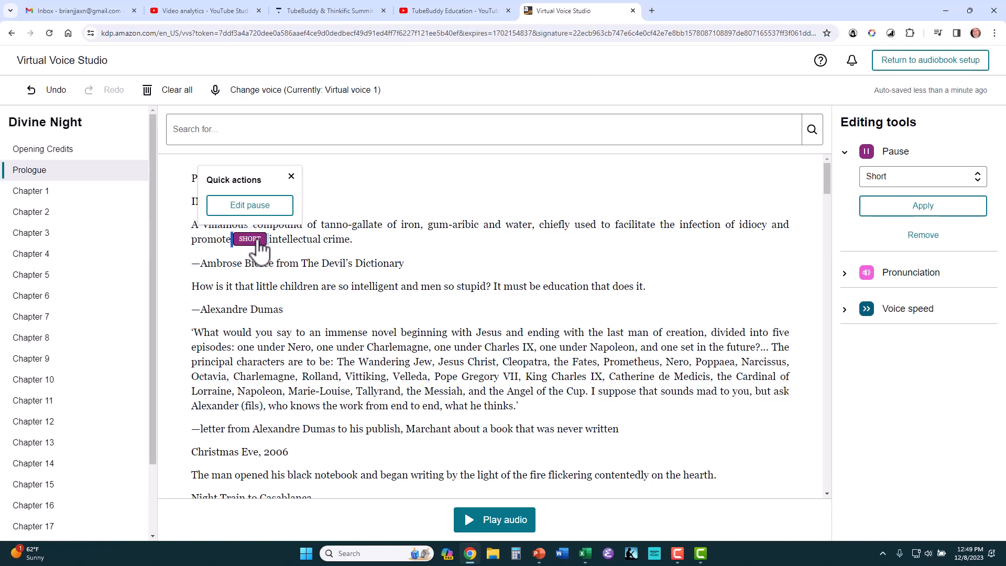
{"action": "mouse_move", "coordinate": [249, 205]}
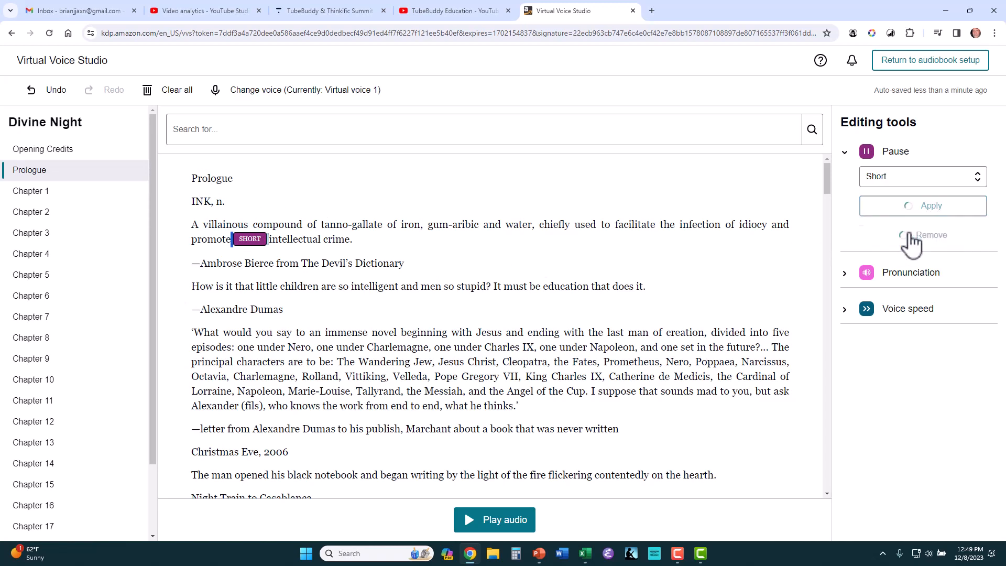
{"action": "left_click", "coordinate": [932, 235]}
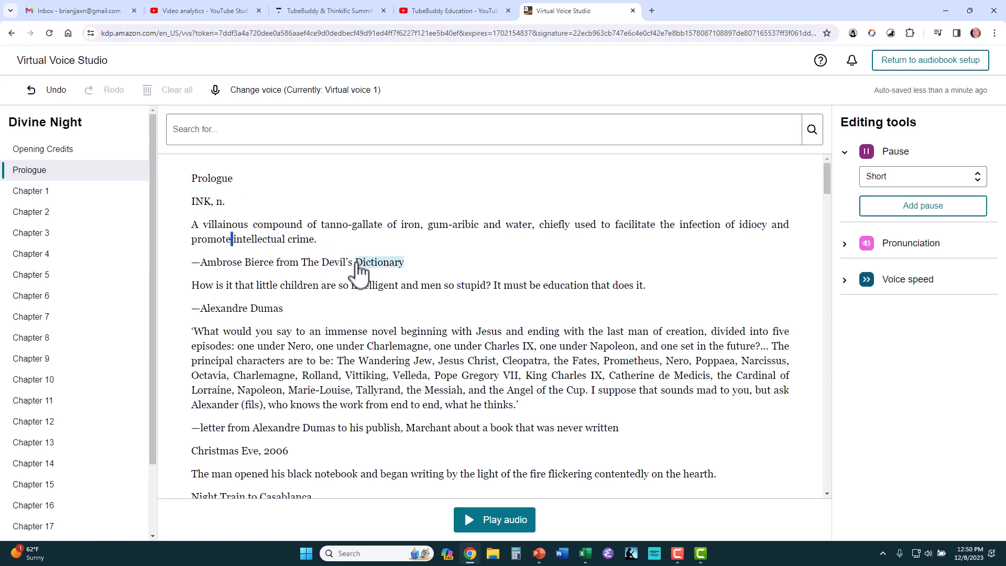
Select the name 'Ambrose' in the Prologue to bring up Edit pronunciation
{"action": "double_click", "coordinate": [220, 262]}
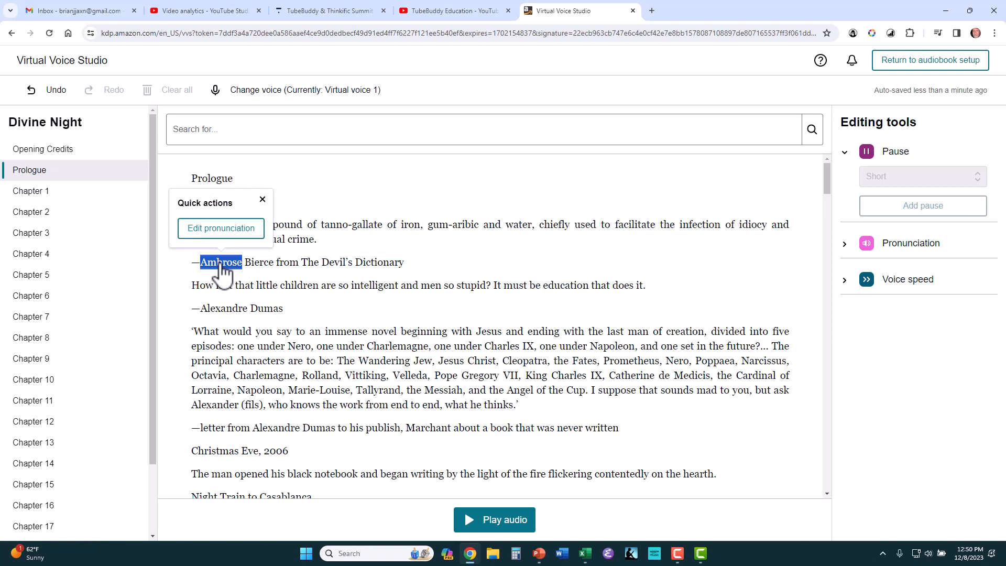
{"action": "mouse_move", "coordinate": [307, 268]}
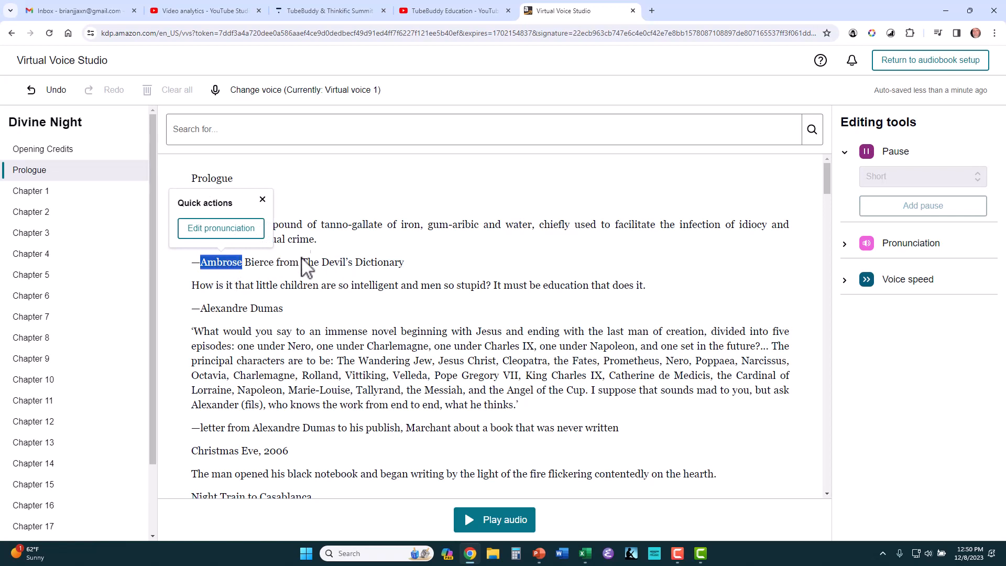
{"action": "mouse_move", "coordinate": [847, 255]}
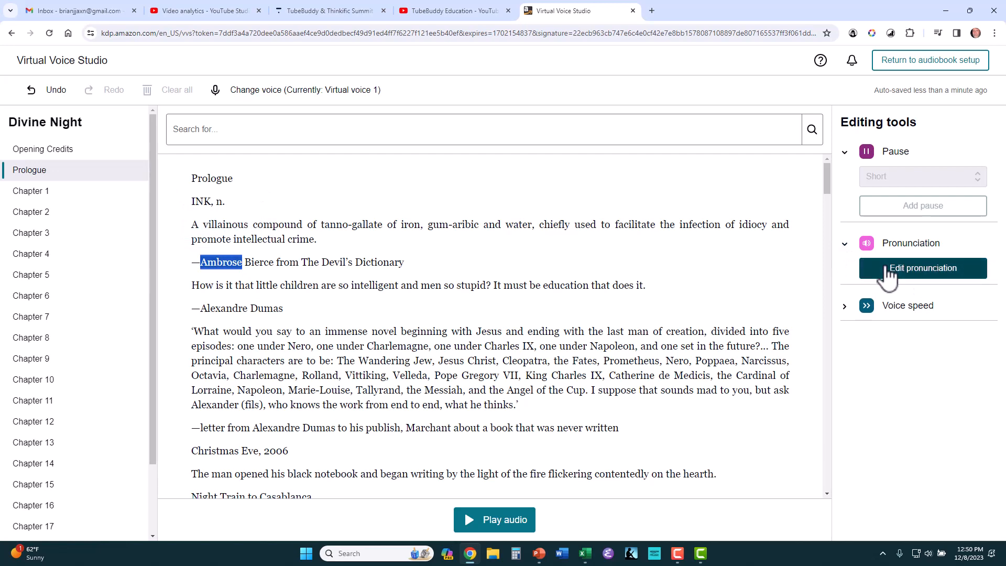
Set Ambrose's pronunciation to 'Am Bro's', preview it, and apply it to this instance
{"action": "left_click", "coordinate": [923, 268]}
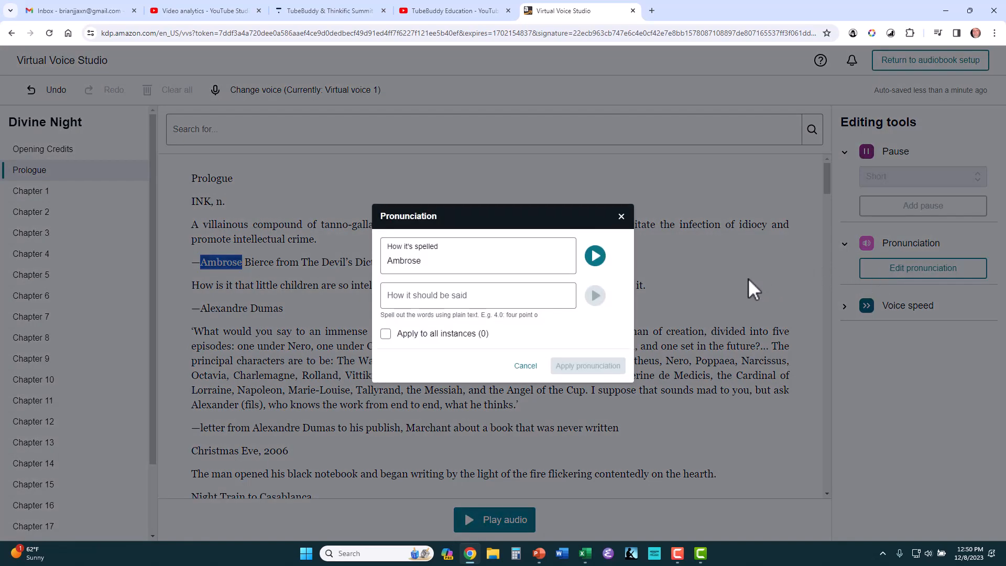
{"action": "mouse_move", "coordinate": [595, 255]}
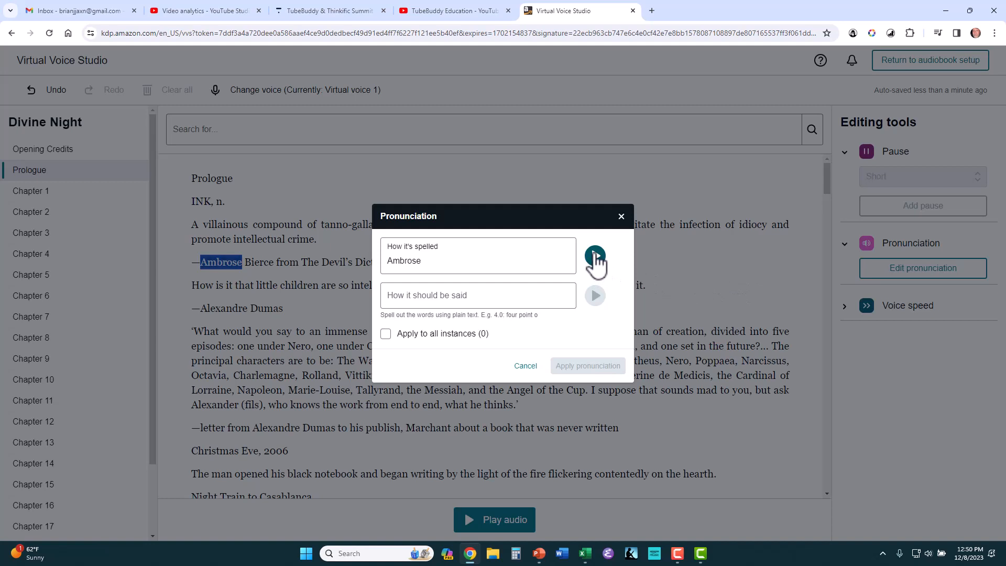
{"action": "left_click", "coordinate": [595, 255]}
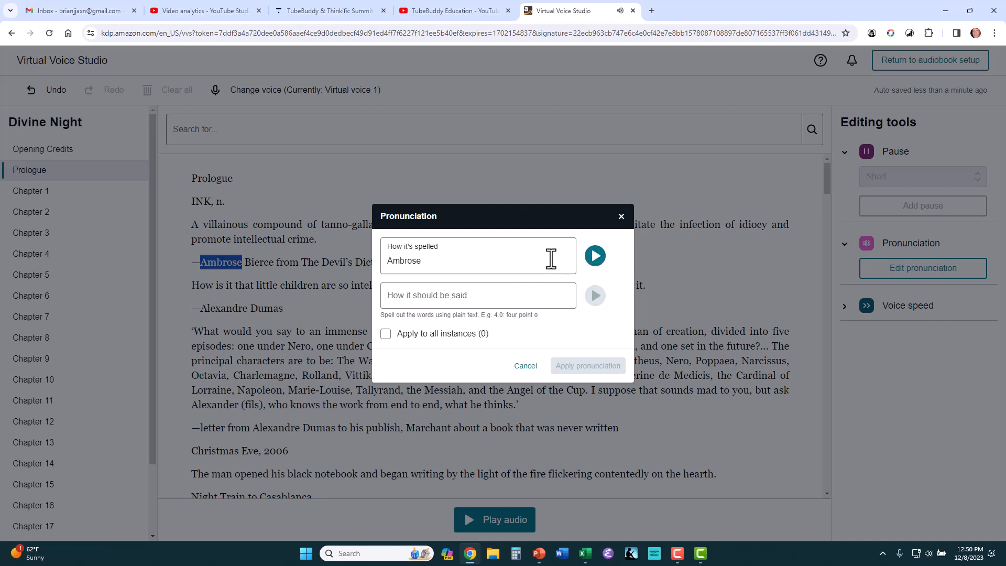
{"action": "left_click", "coordinate": [478, 295]}
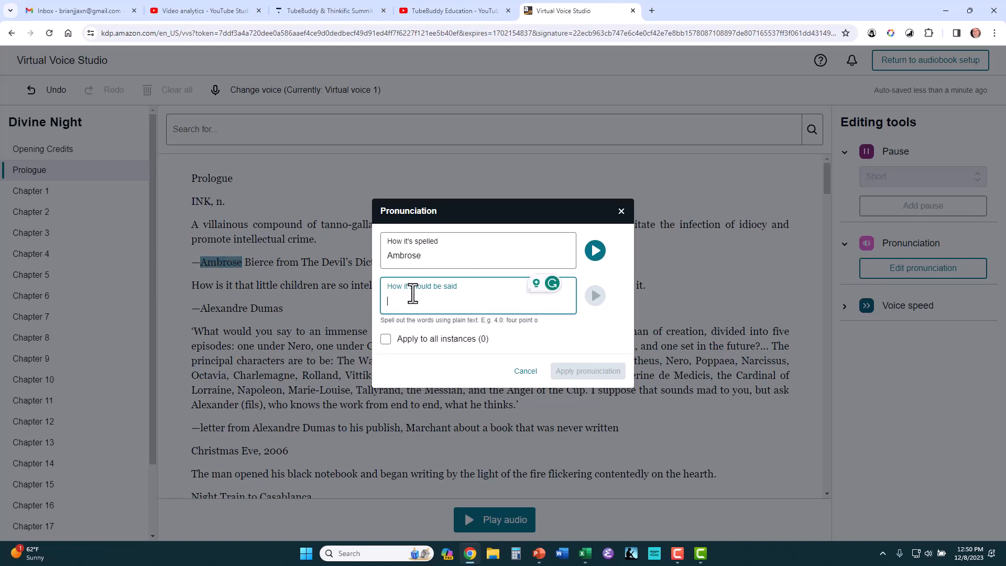
{"action": "type", "text": "Am"}
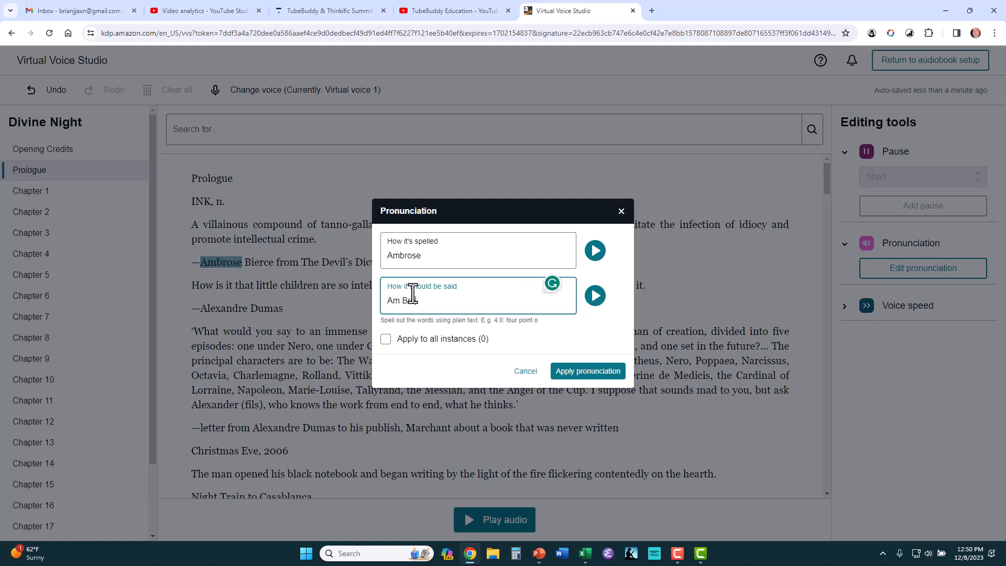
{"action": "type", "text": "Bro's"}
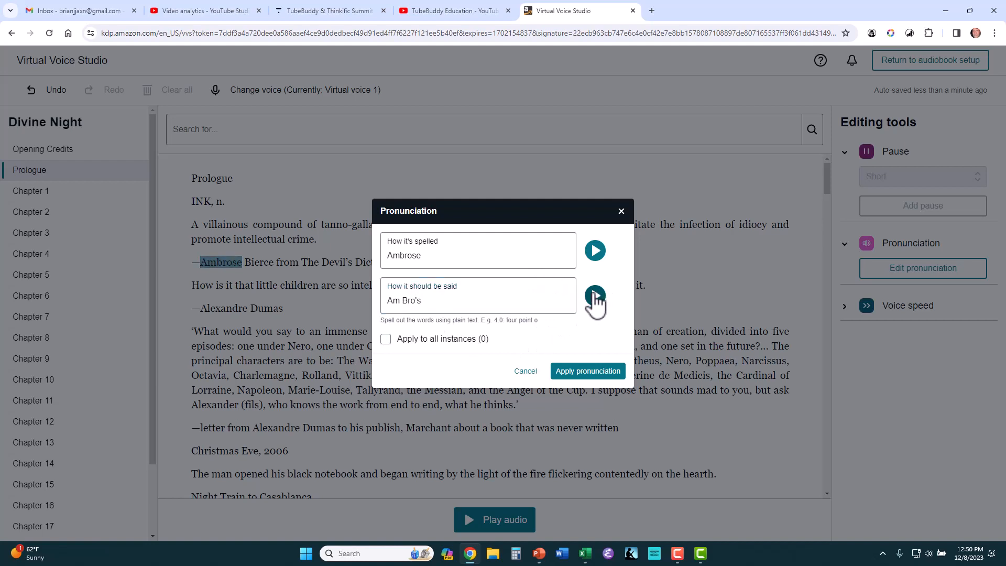
{"action": "left_click", "coordinate": [594, 296]}
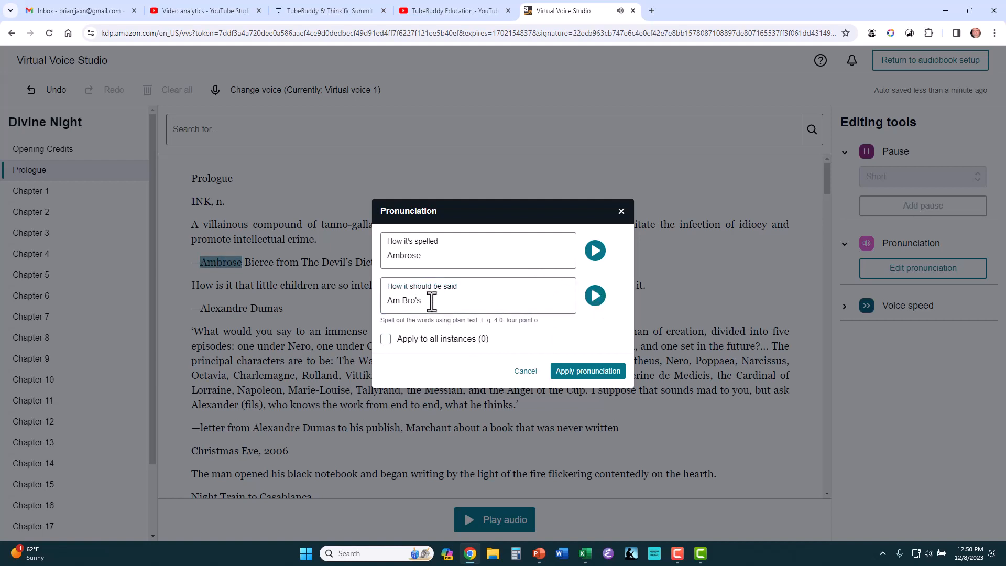
{"action": "mouse_move", "coordinate": [587, 371]}
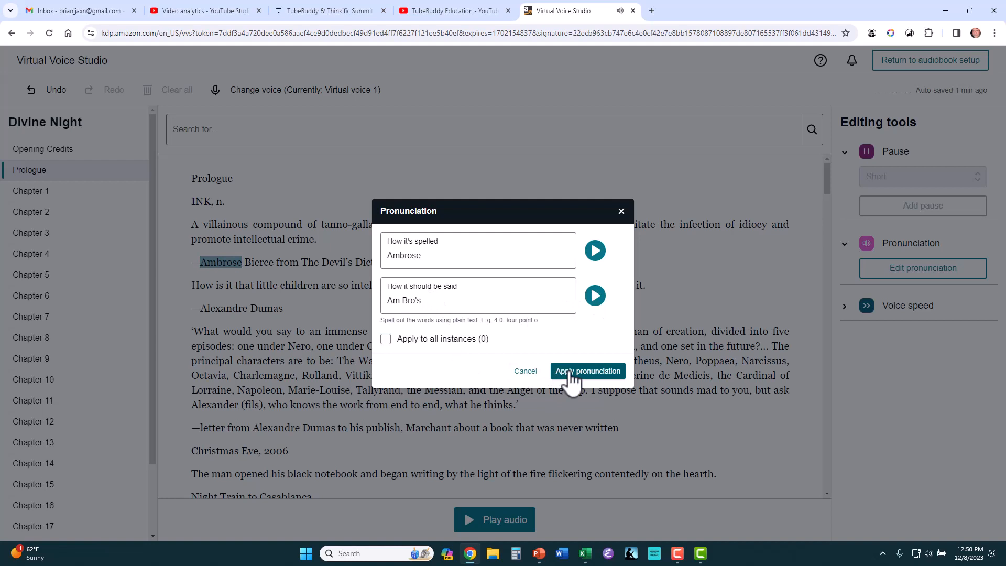
{"action": "mouse_move", "coordinate": [303, 300]}
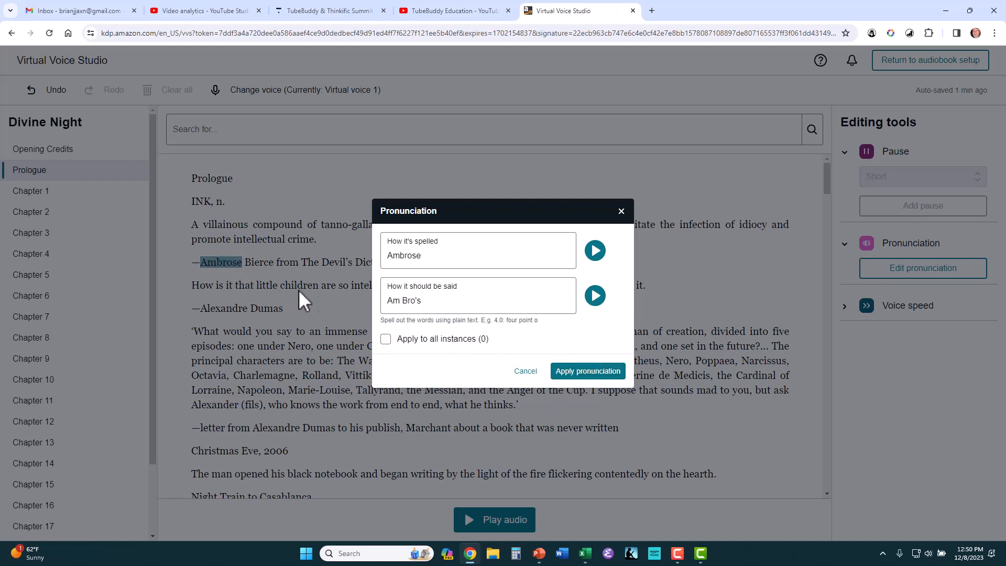
{"action": "left_click", "coordinate": [386, 339]}
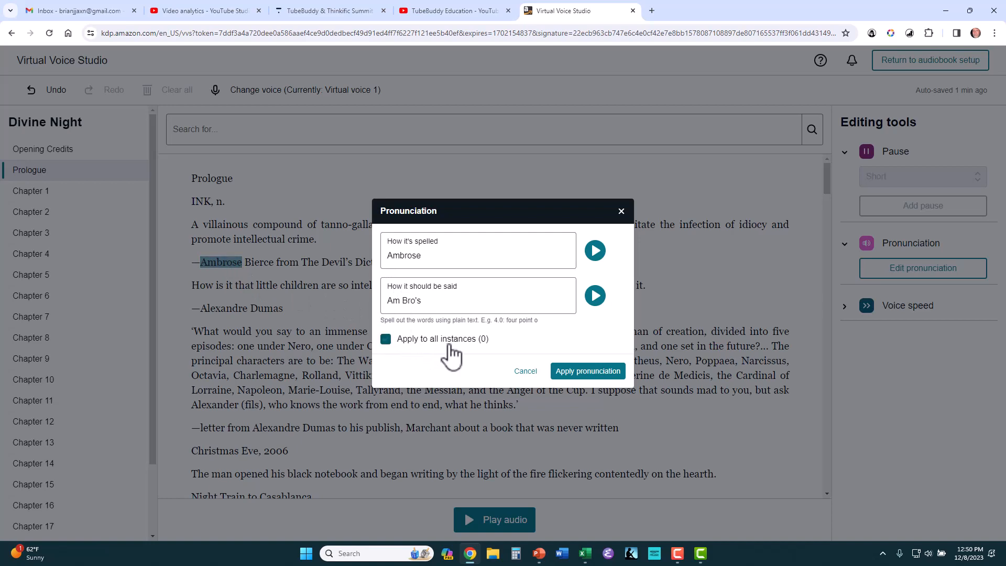
{"action": "left_click", "coordinate": [386, 339]}
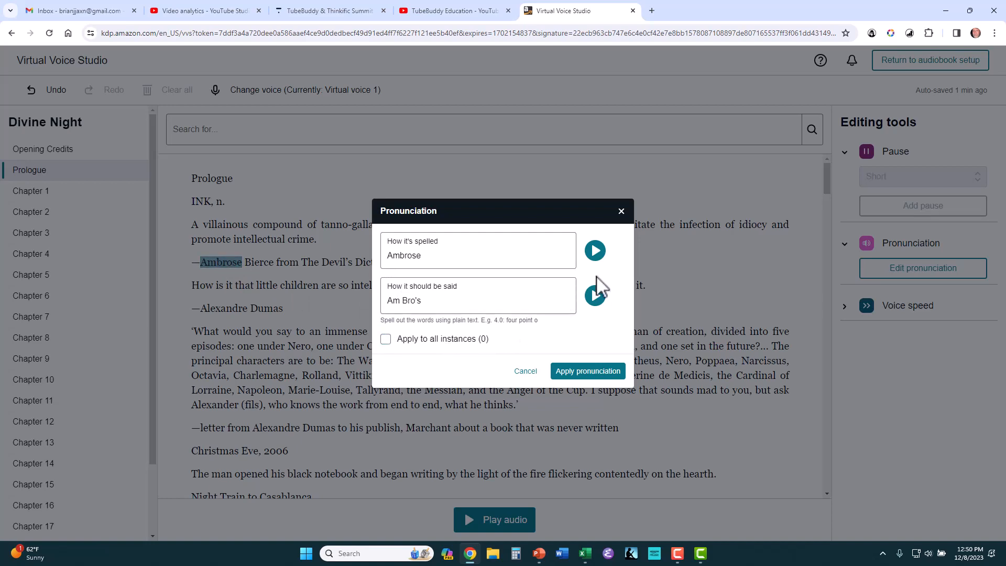
{"action": "left_click", "coordinate": [524, 371]}
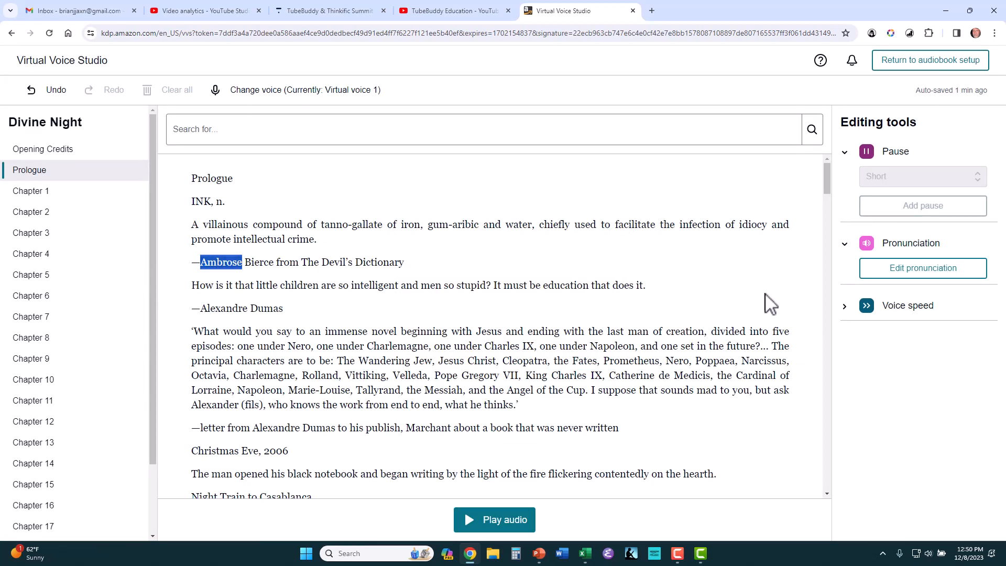
{"action": "mouse_move", "coordinate": [692, 306]}
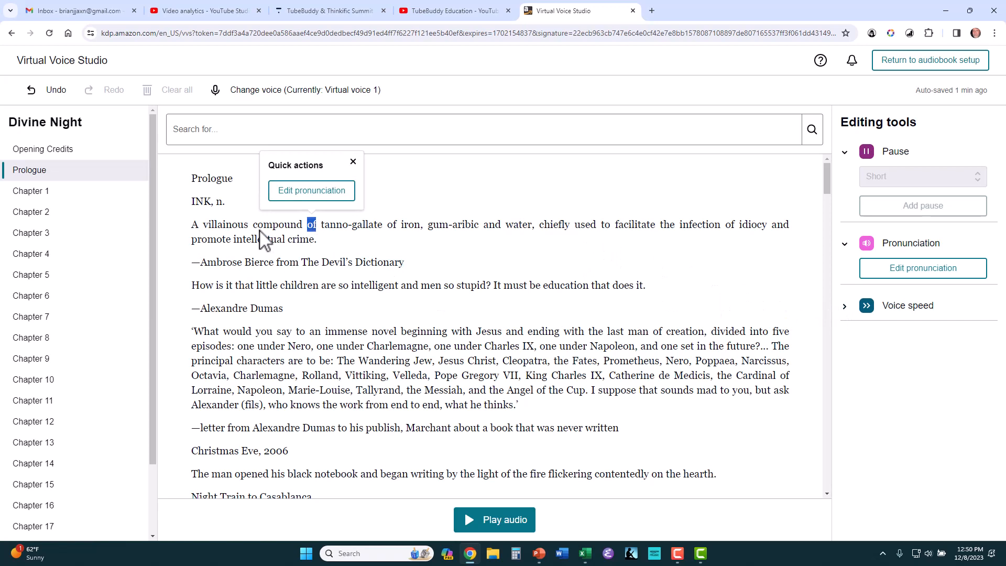
{"action": "mouse_move", "coordinate": [202, 241]}
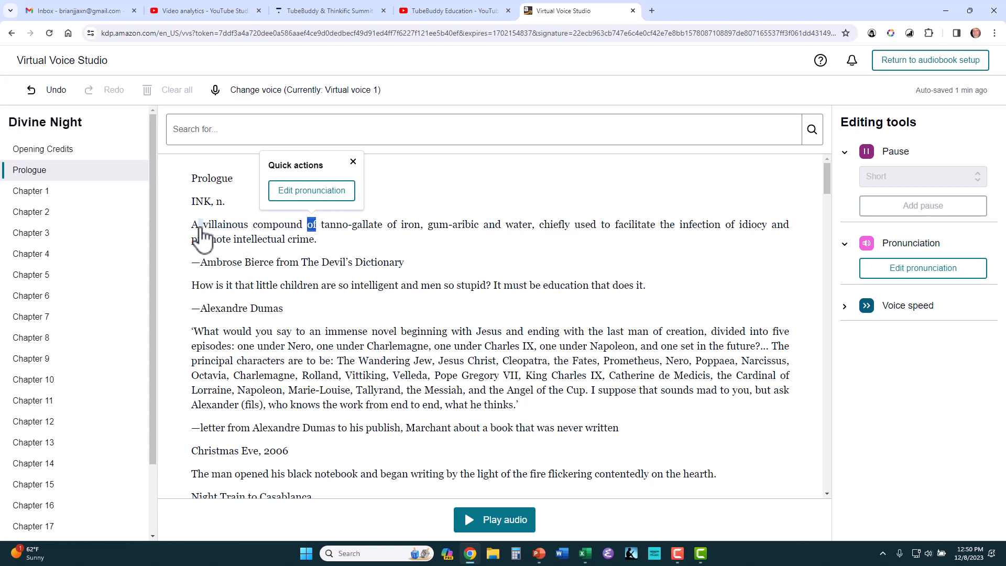
Set the 'A villainous compound…' sentence's voice speed to 50% Slower
{"action": "left_click", "coordinate": [353, 161]}
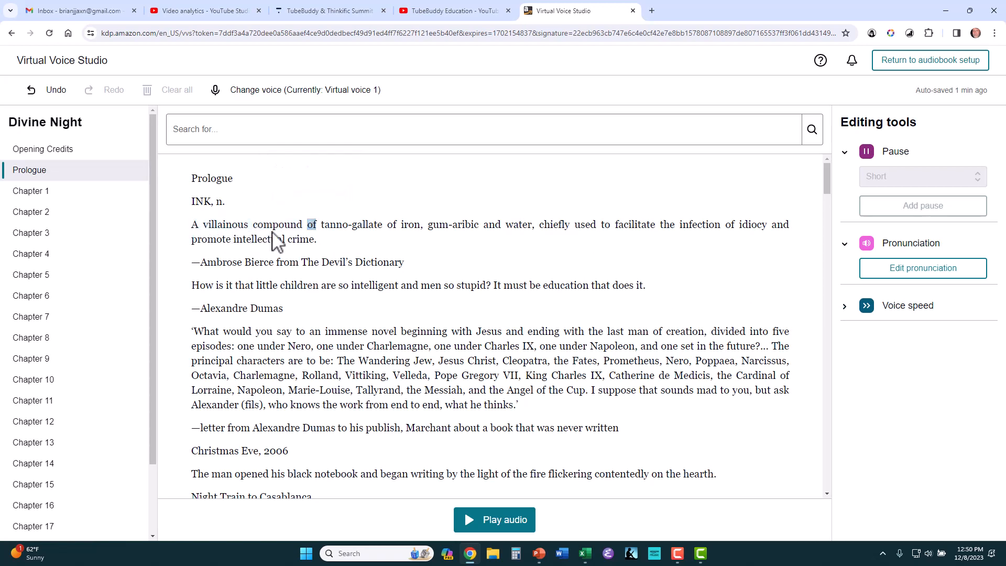
{"action": "left_click", "coordinate": [194, 224]}
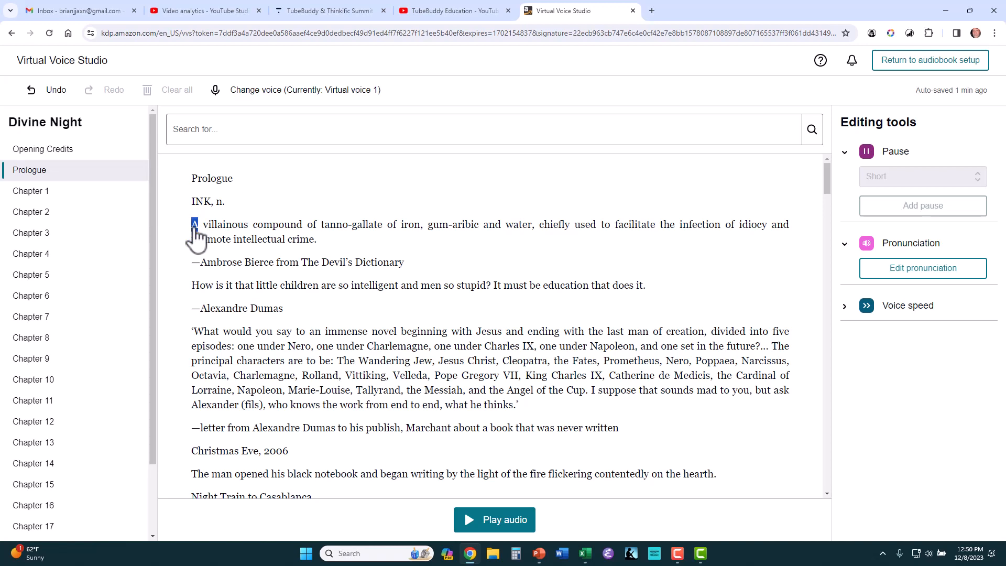
{"action": "mouse_move", "coordinate": [319, 249]}
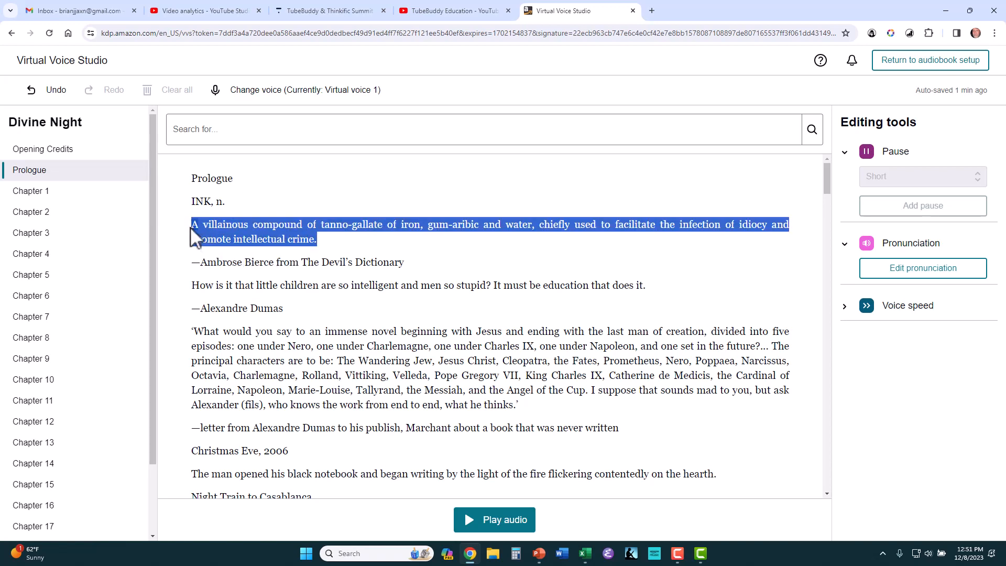
{"action": "mouse_move", "coordinate": [311, 249]}
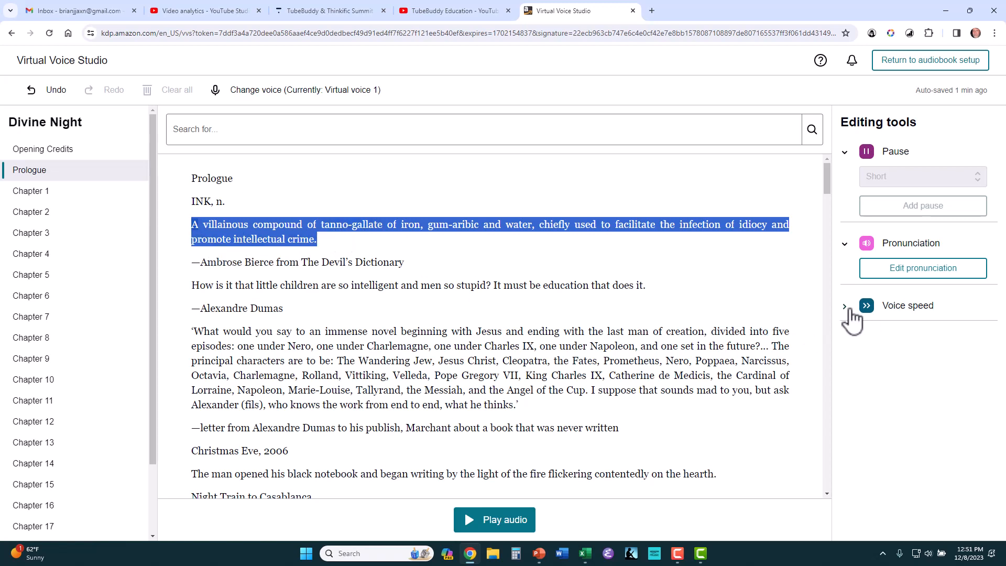
{"action": "left_click", "coordinate": [845, 306]}
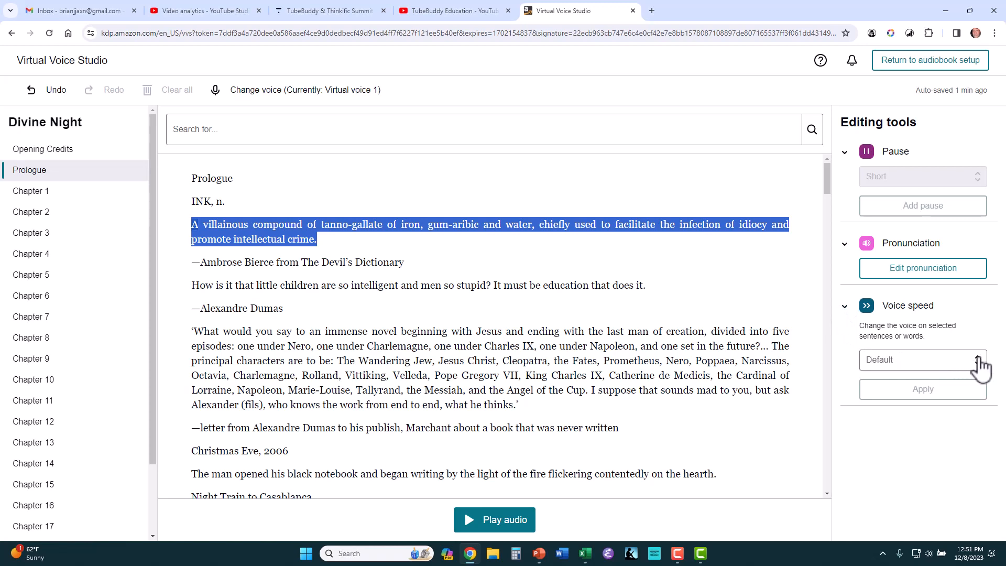
{"action": "left_click", "coordinate": [973, 359]}
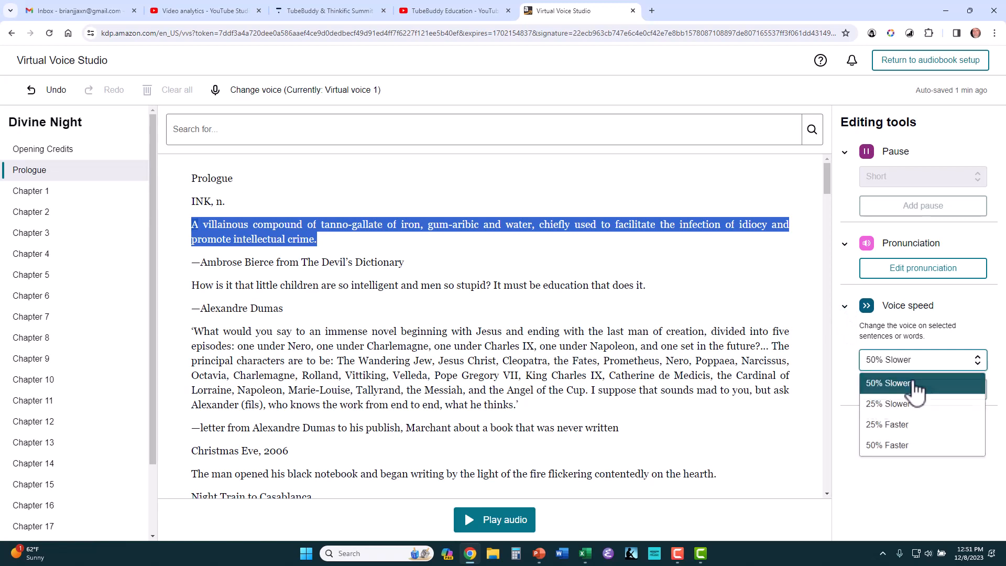
{"action": "left_click", "coordinate": [905, 383]}
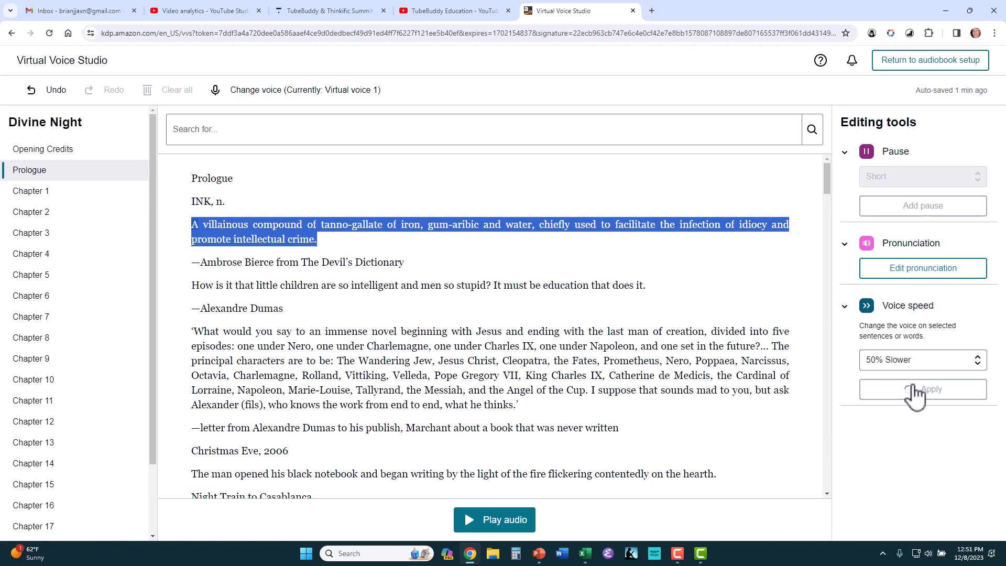
{"action": "left_click", "coordinate": [923, 390]}
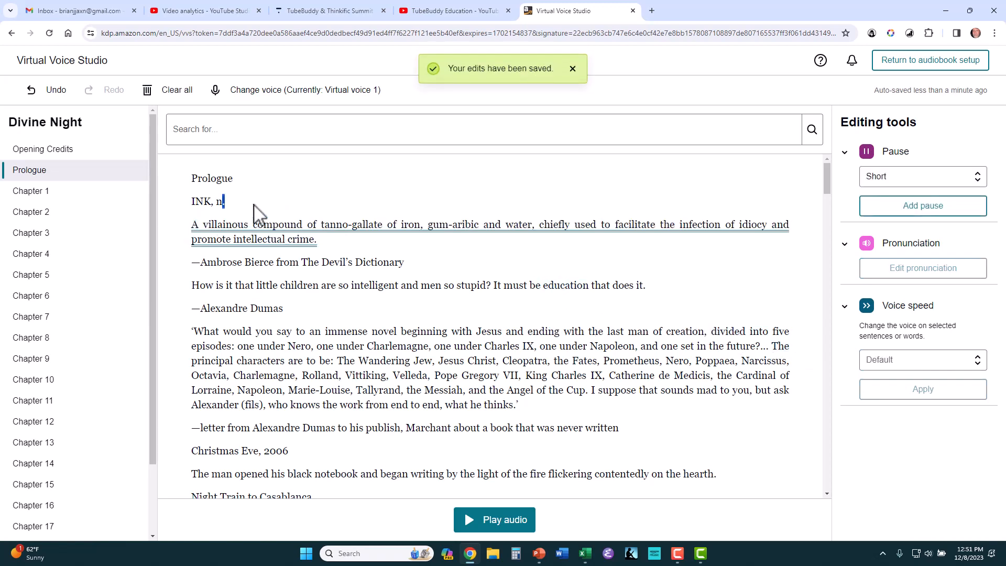
{"action": "mouse_move", "coordinate": [292, 246]}
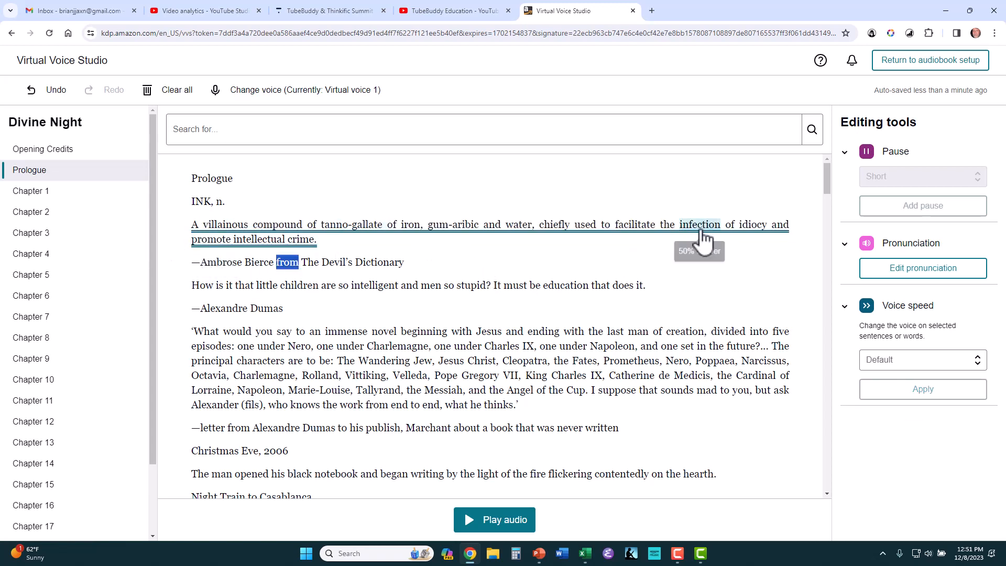
{"action": "mouse_move", "coordinate": [196, 247]}
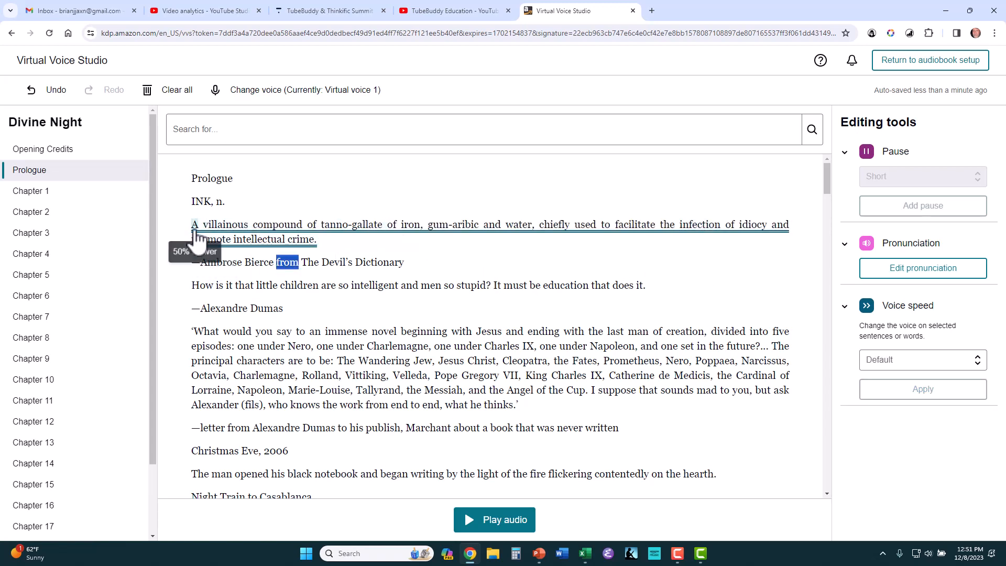
{"action": "mouse_move", "coordinate": [321, 251]}
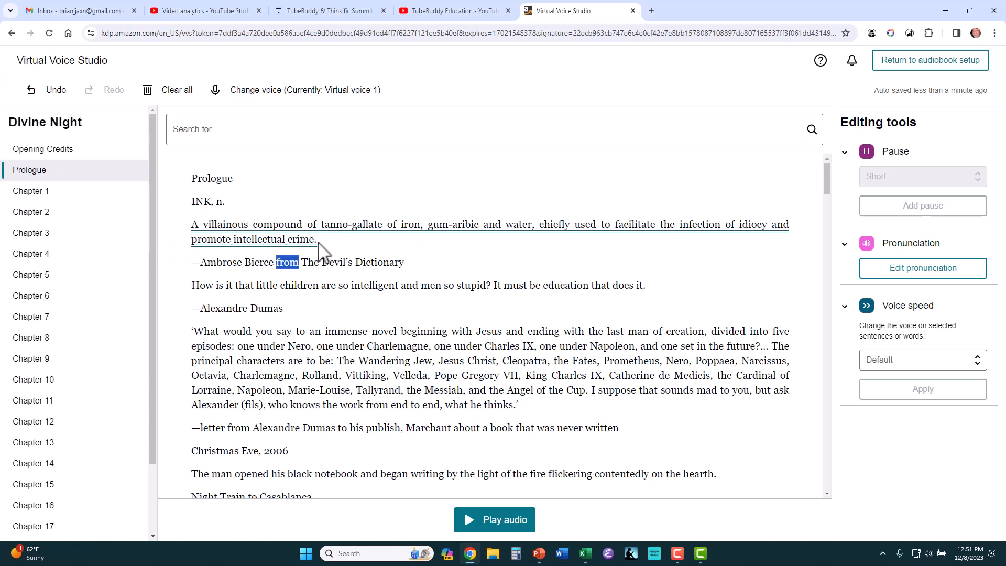
Double-click 'tanno-gallate' inside the slowed INK definition sentence
{"action": "double_click", "coordinate": [351, 223]}
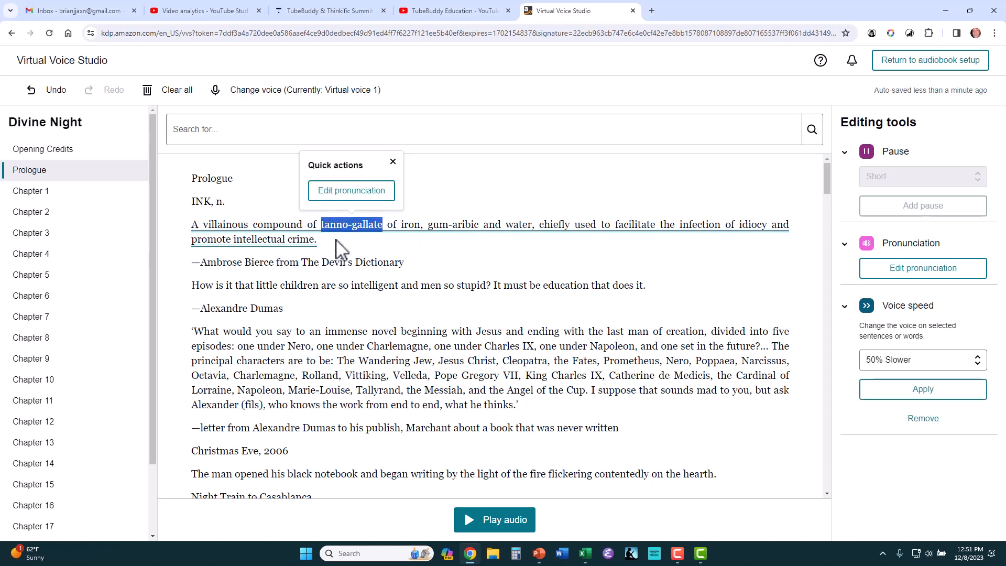
{"action": "mouse_move", "coordinate": [352, 240]}
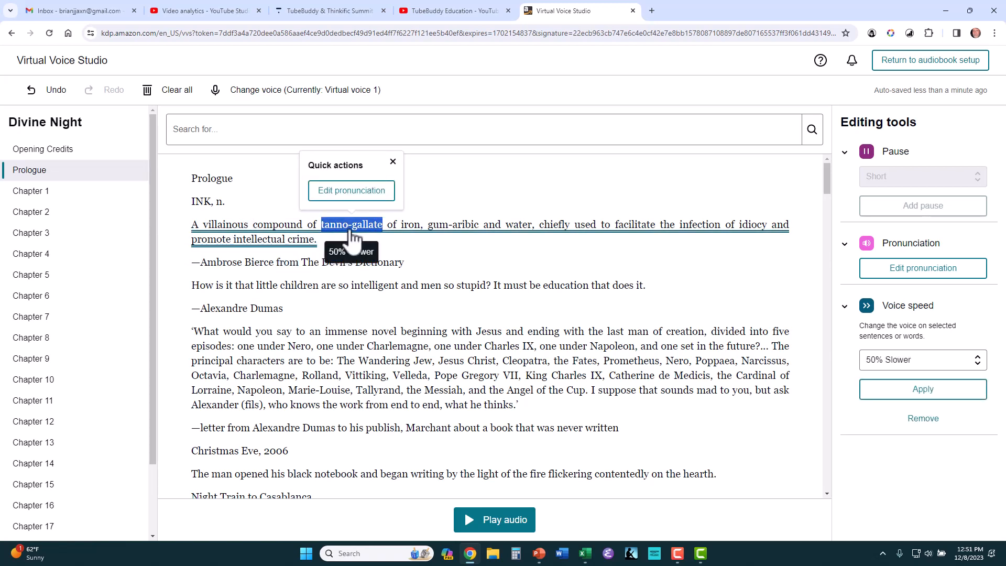
{"action": "mouse_move", "coordinate": [724, 310]}
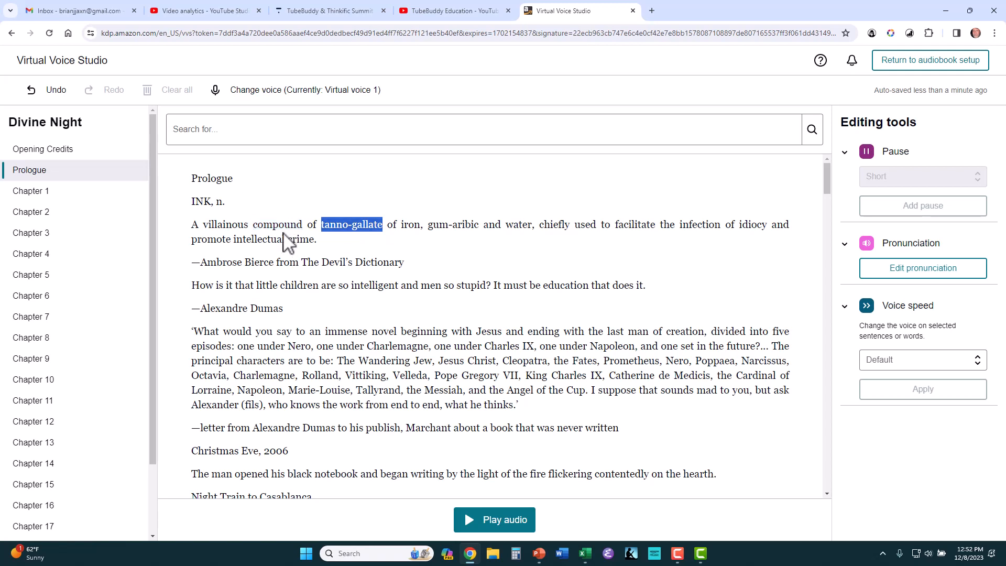
{"action": "mouse_move", "coordinate": [245, 214]}
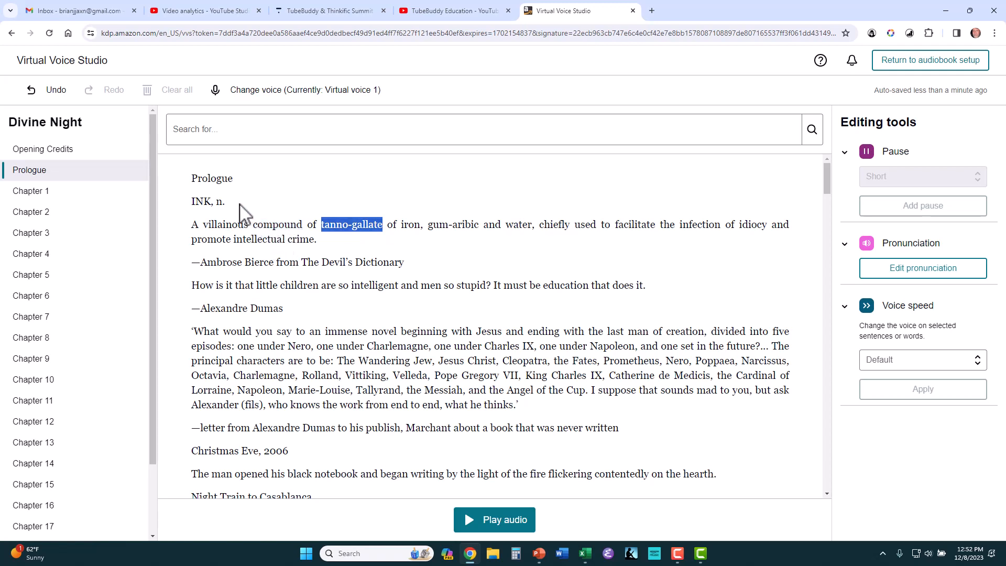
{"action": "mouse_move", "coordinate": [239, 220]}
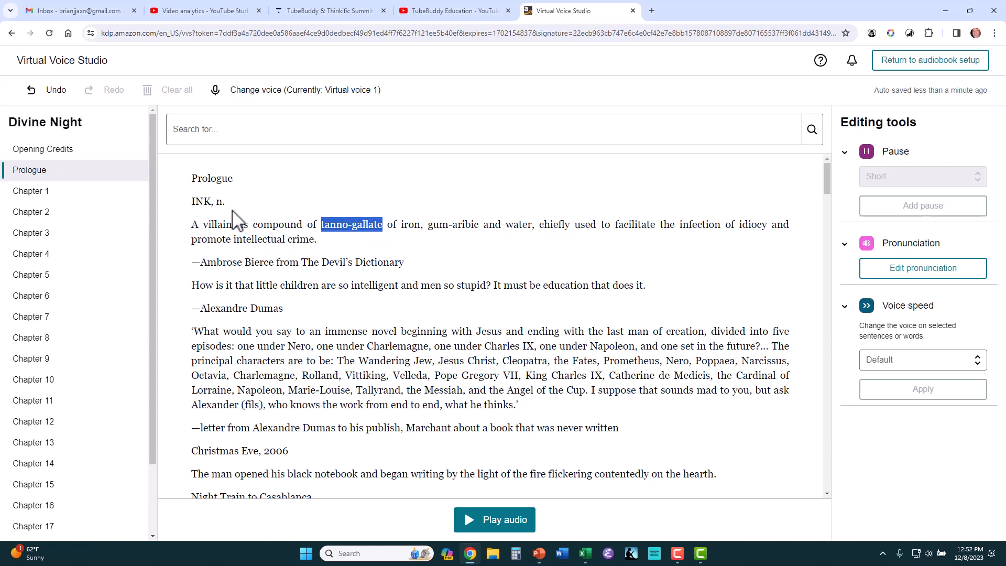